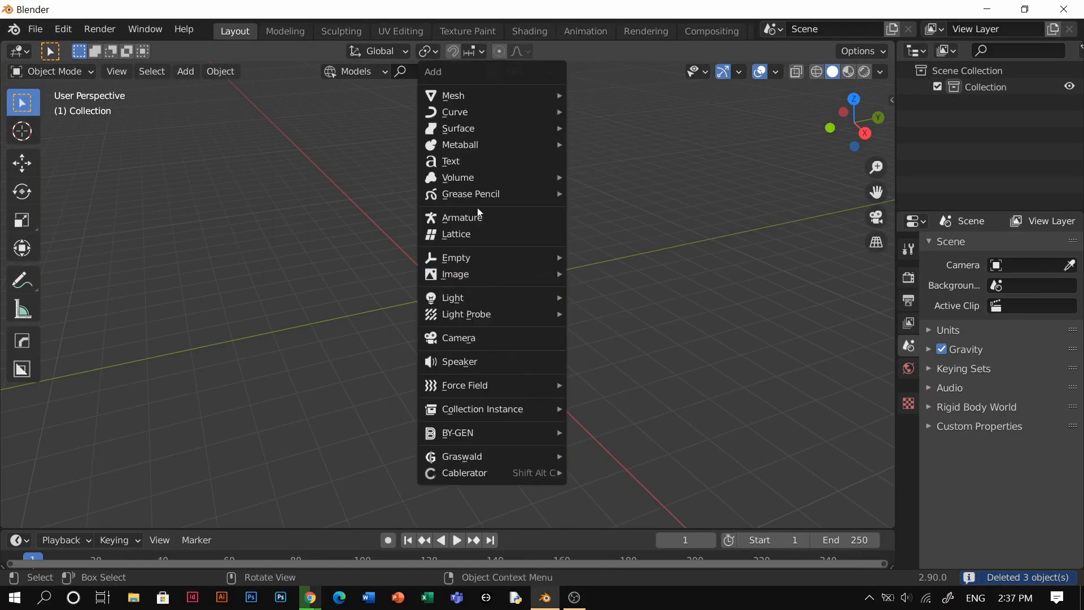
Add a cube flattened into a slab, a thinner duplicate panel, and a cylinder to the scene.
click(453, 94)
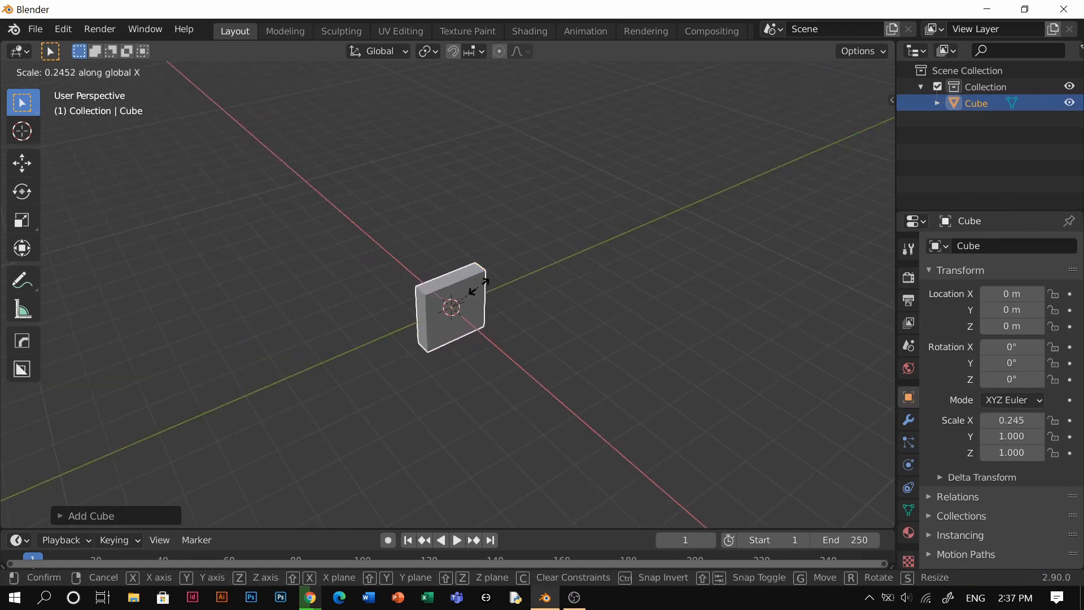
drag(449, 307, 176, 421)
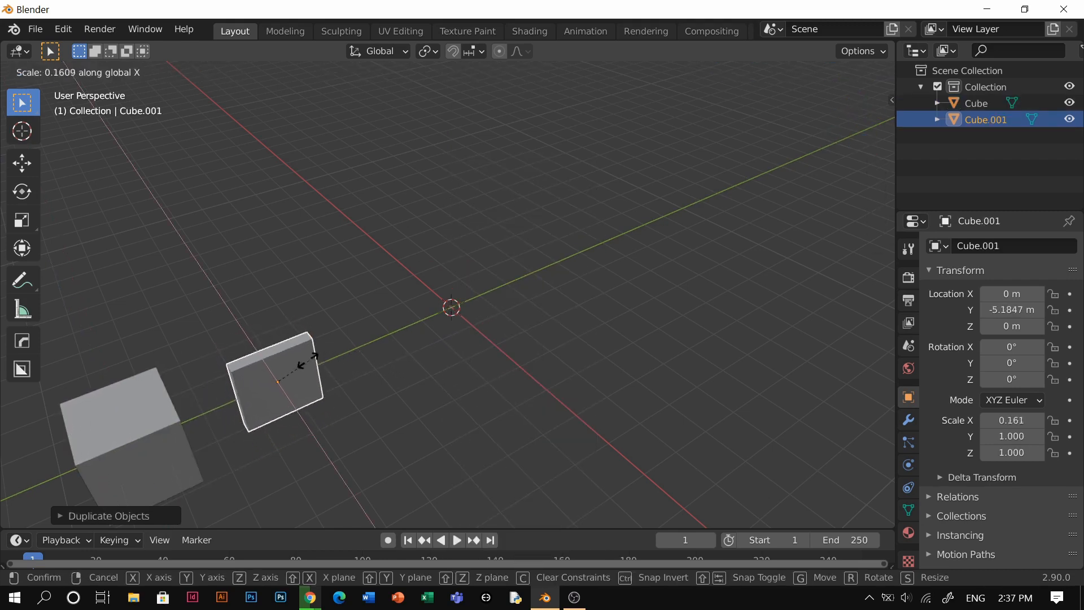
click(185, 71)
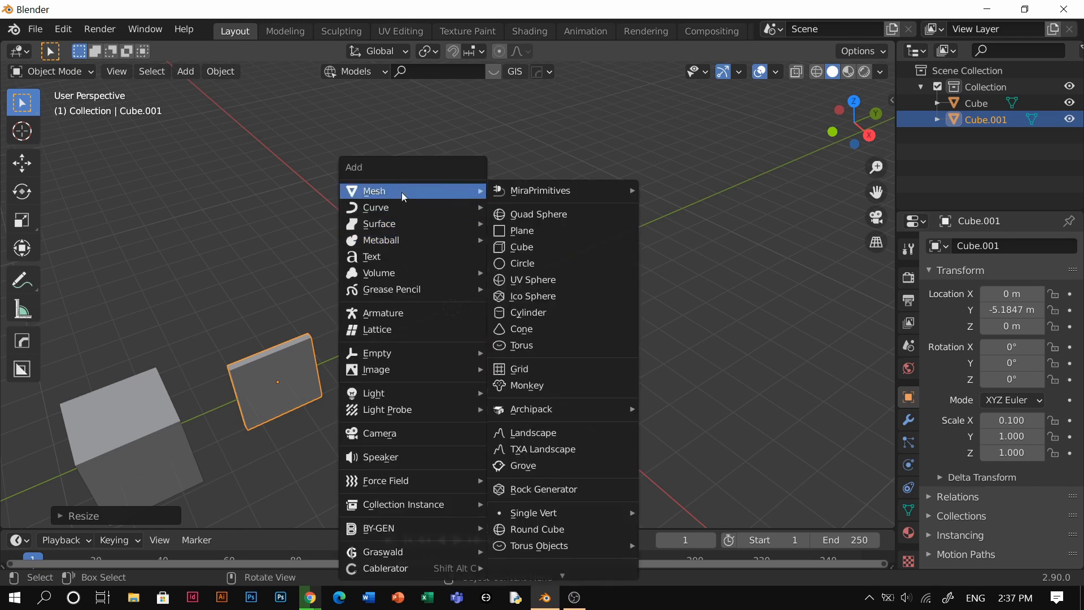
click(528, 311)
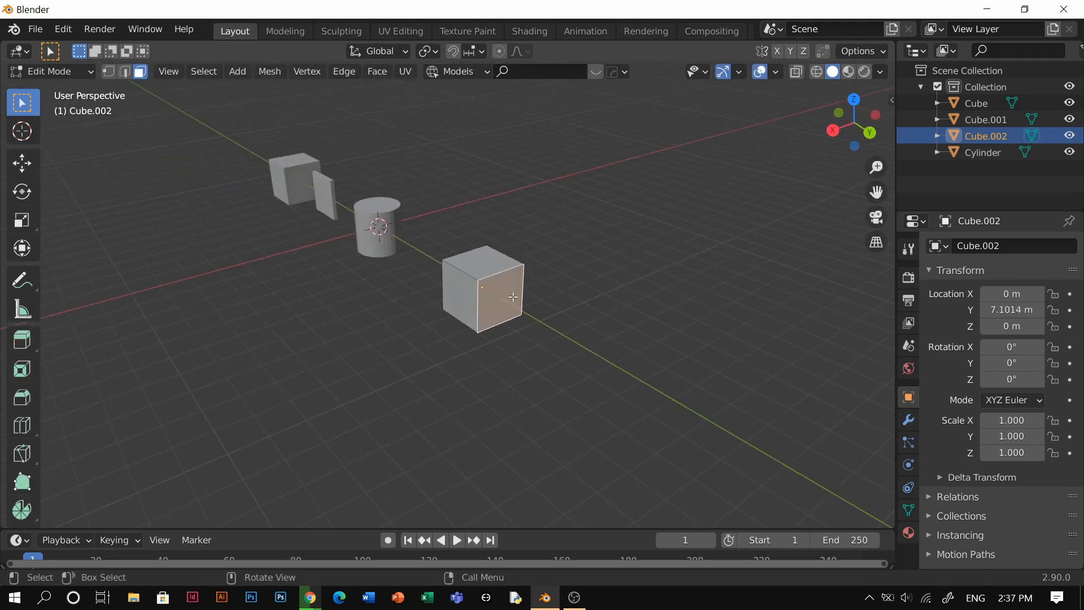
Extrude and reshape the second cube into a tall angled booth block with a low step.
drag(511, 297, 581, 332)
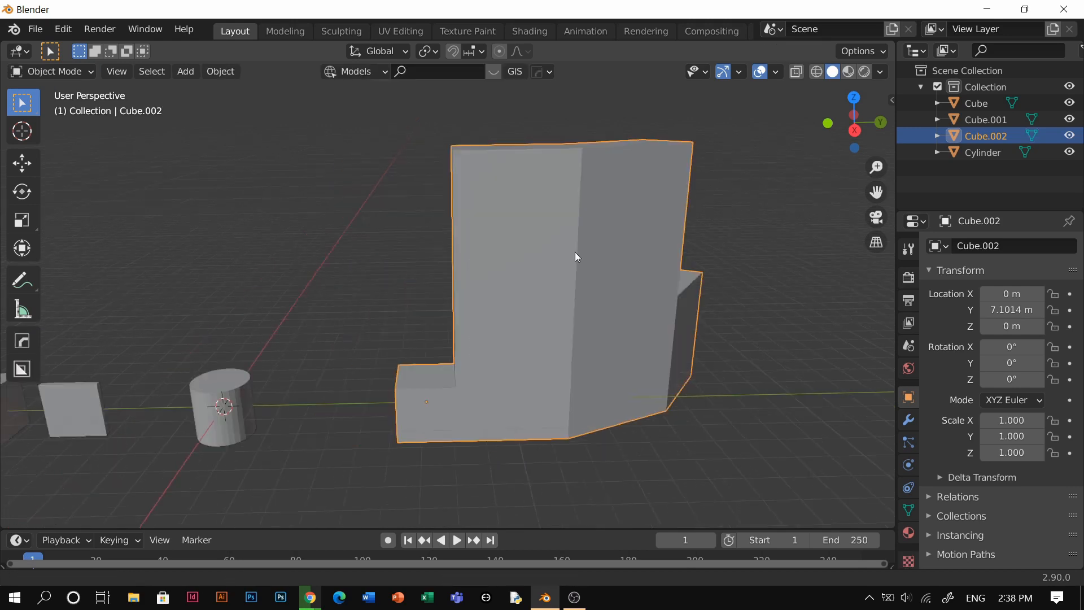
key(Tab)
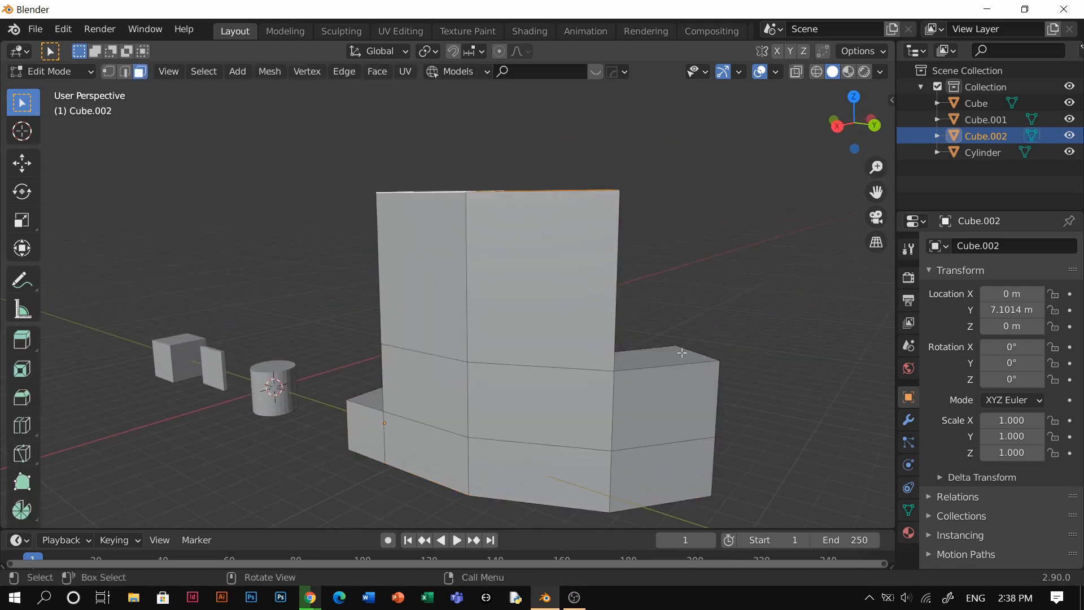
drag(681, 353, 680, 322)
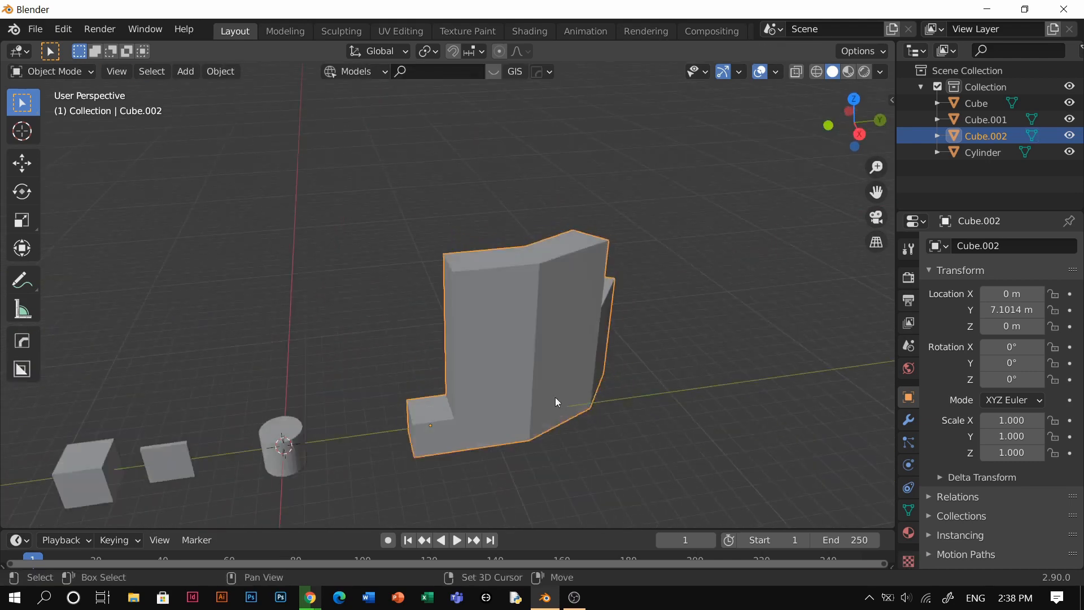
click(326, 335)
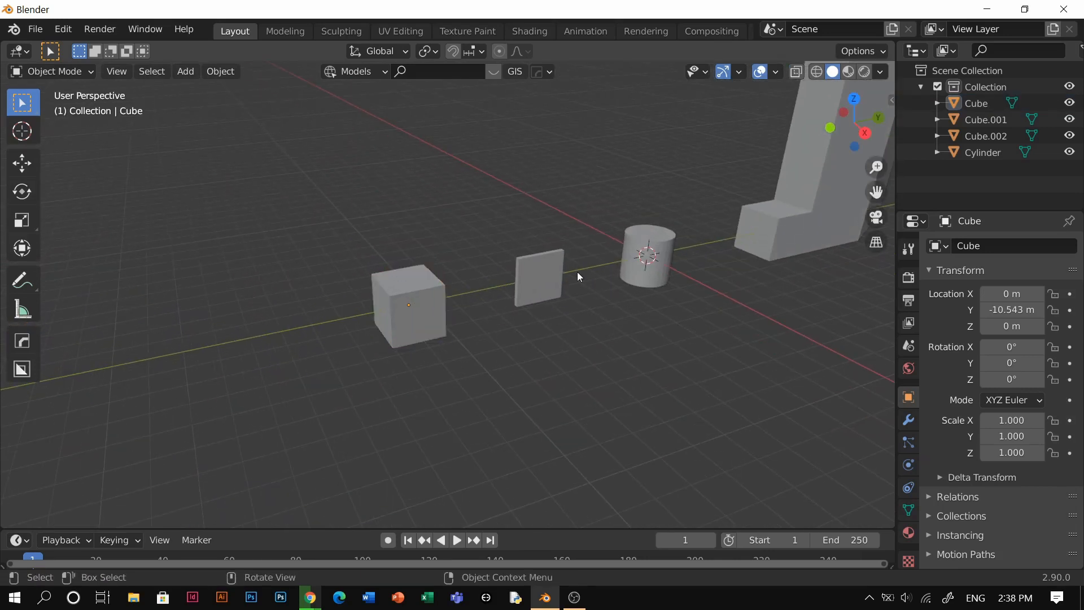
click(186, 71)
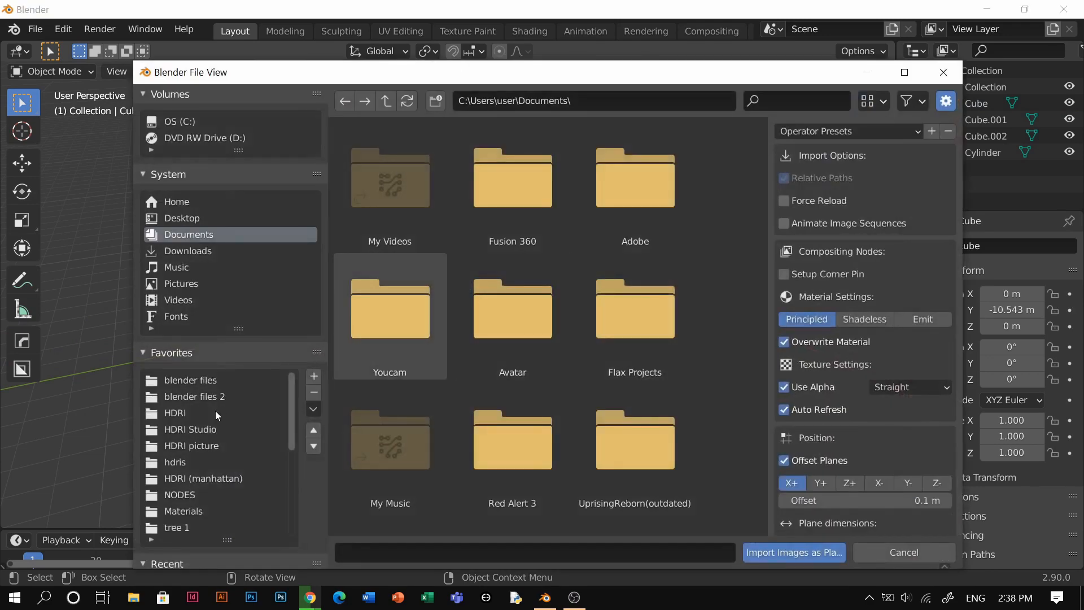
click(174, 528)
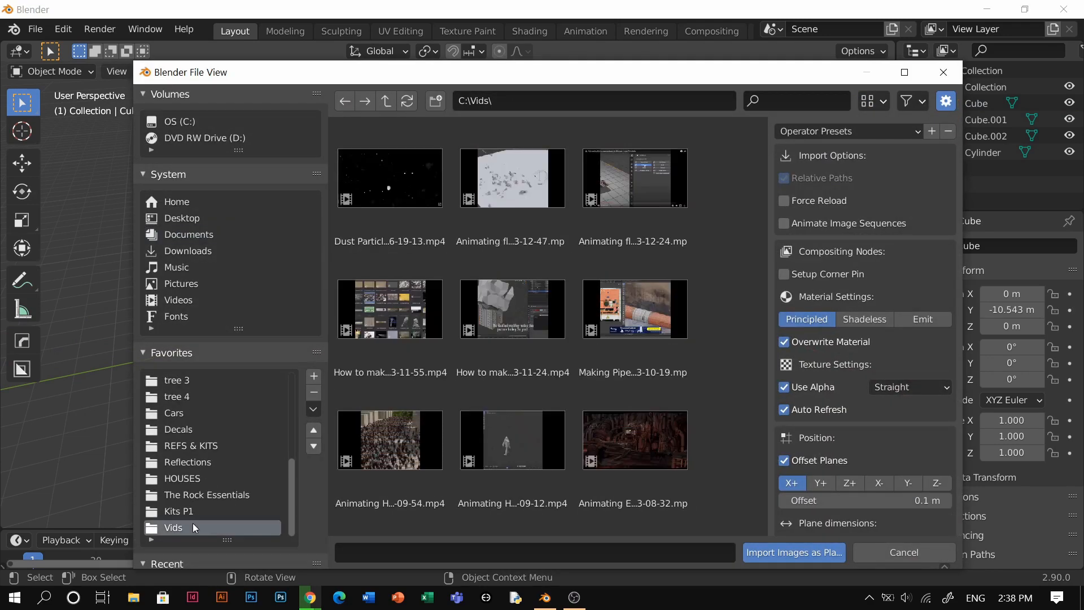
scroll(down, 3)
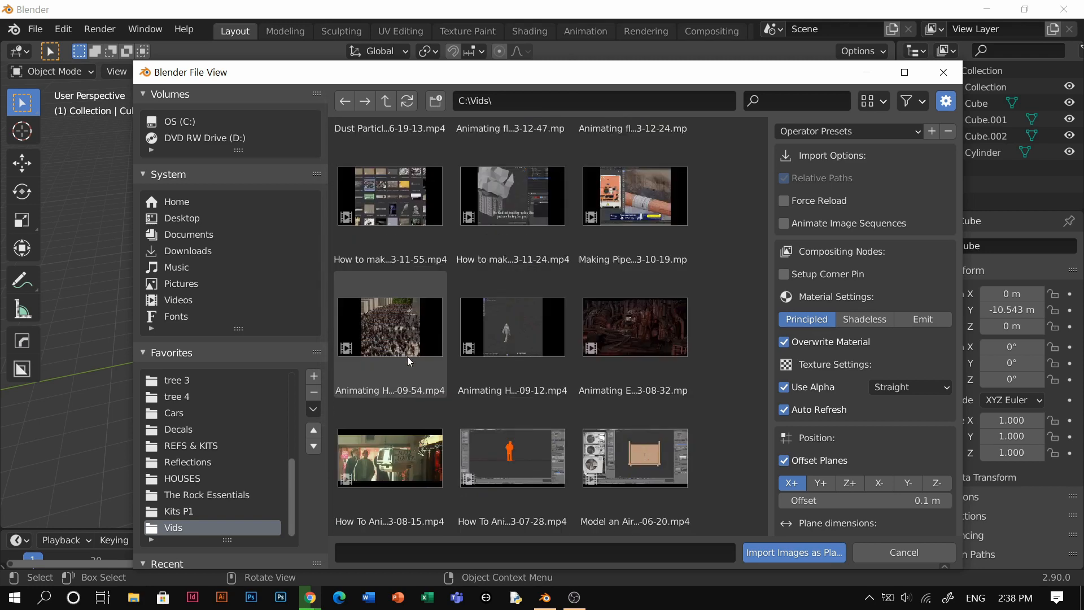
click(793, 552)
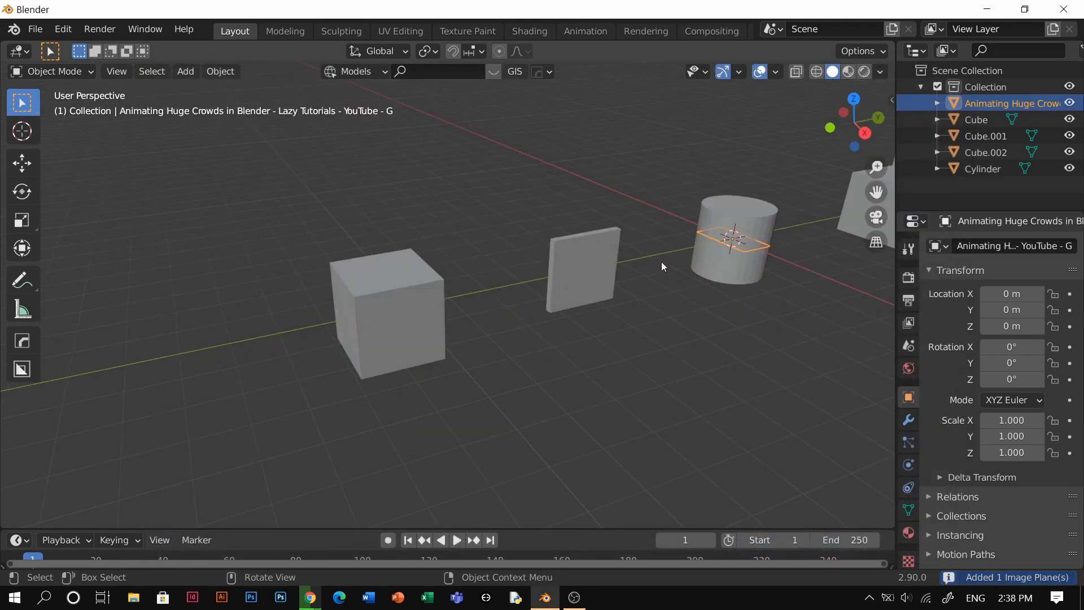
click(185, 71)
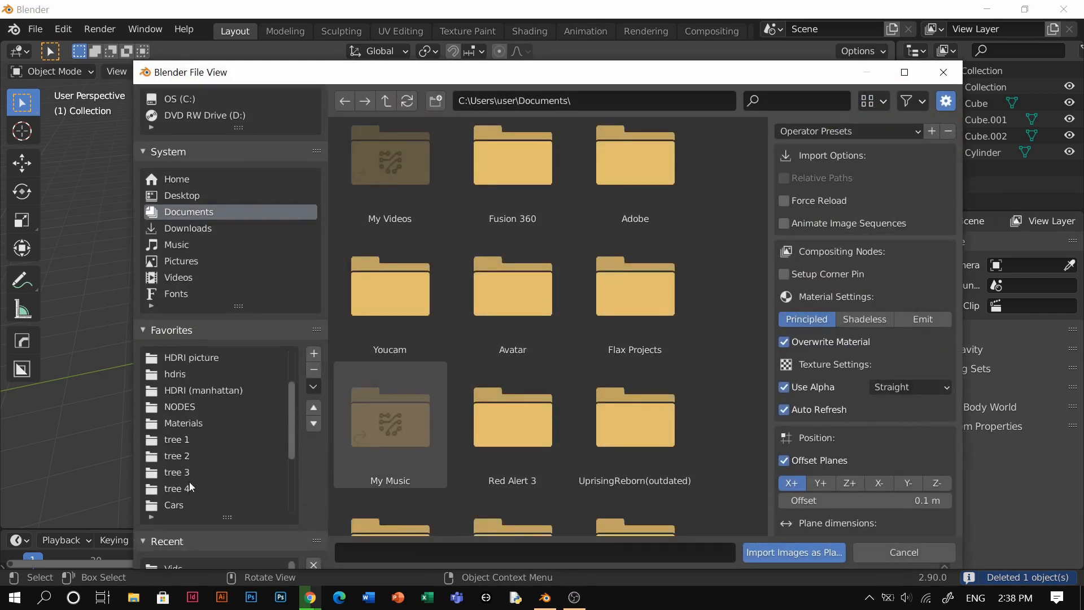
click(174, 505)
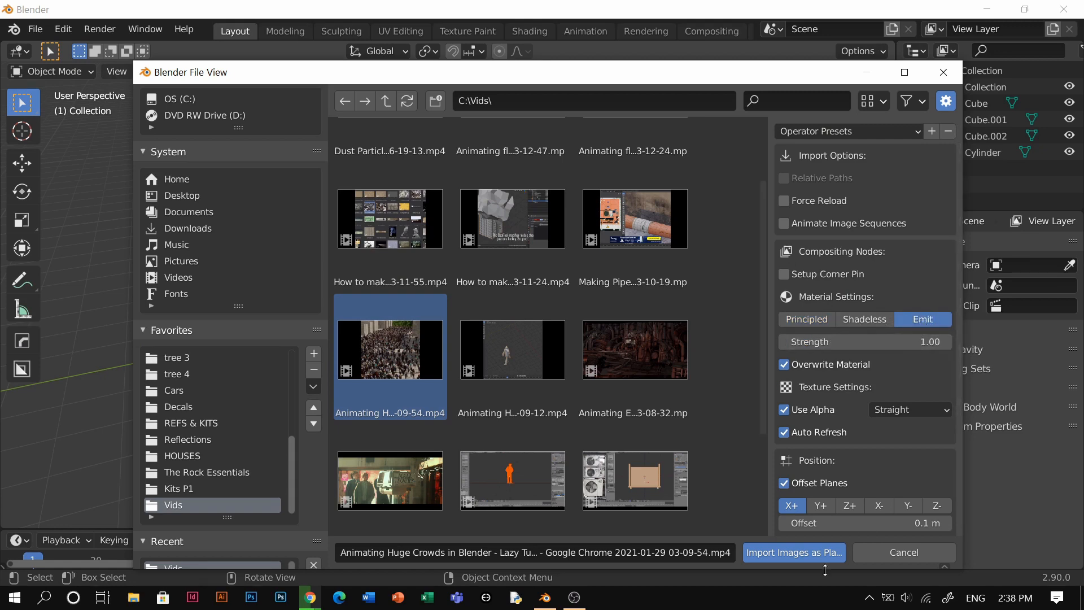
click(793, 552)
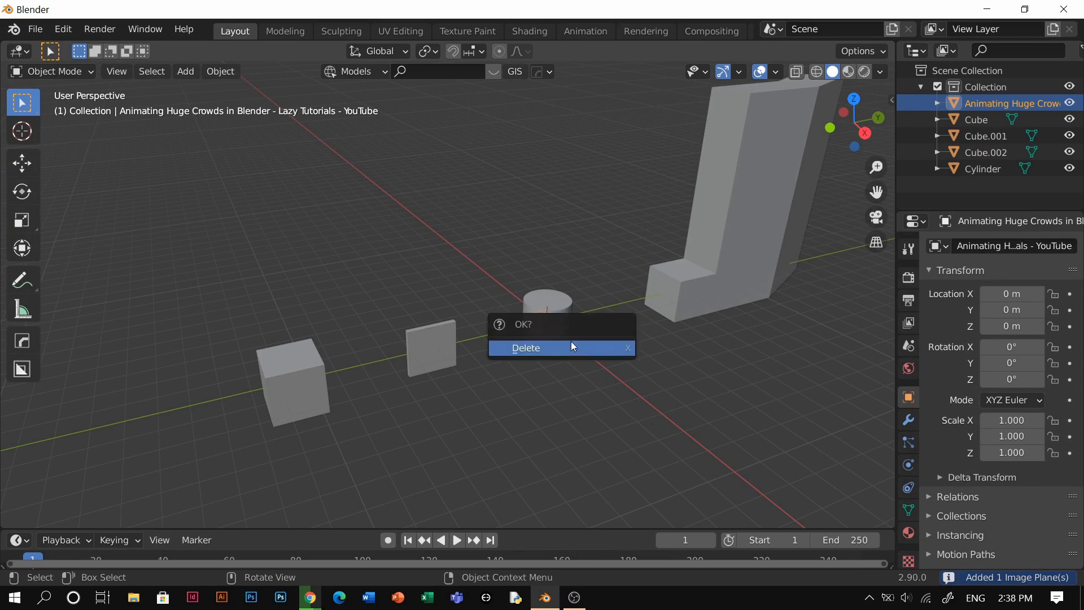
click(525, 348)
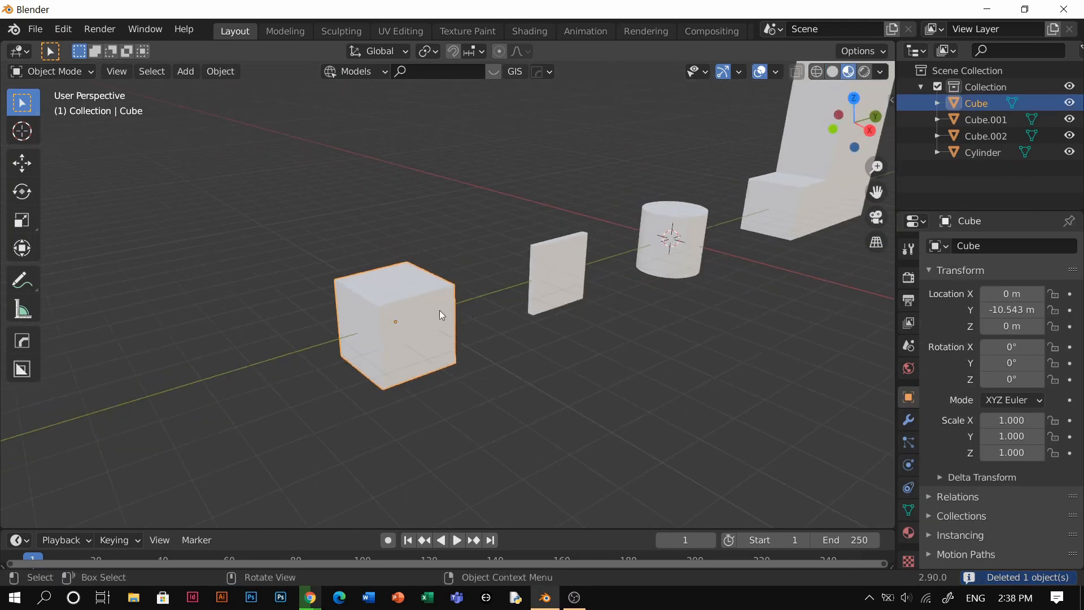
mouse_move(415, 298)
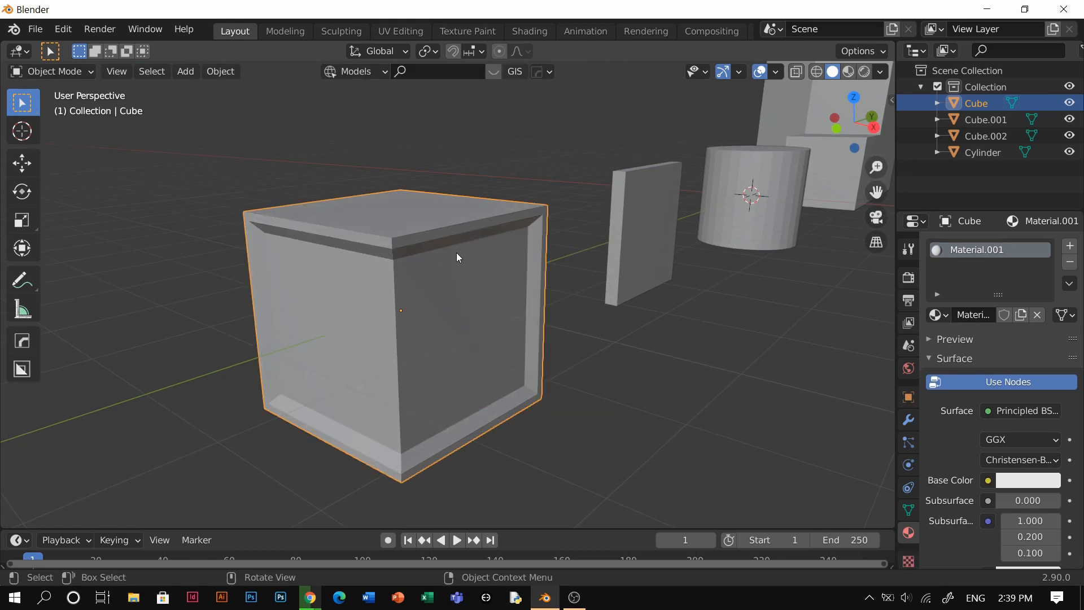
Inset the cube's faces, assign Material.002 to the inner panels, and bevel the outer frame.
key(Tab)
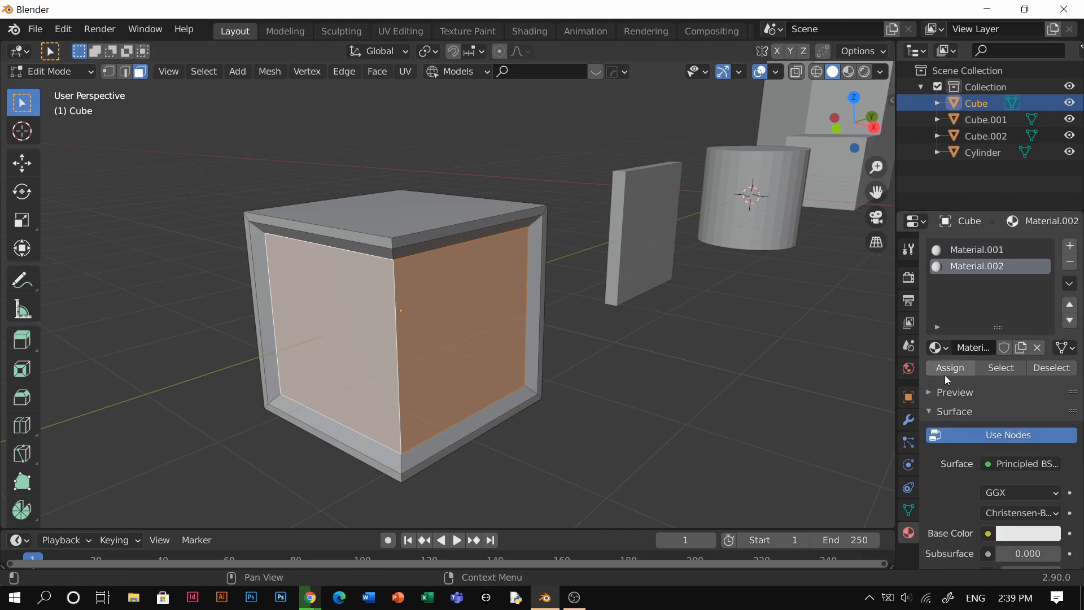
key(Tab)
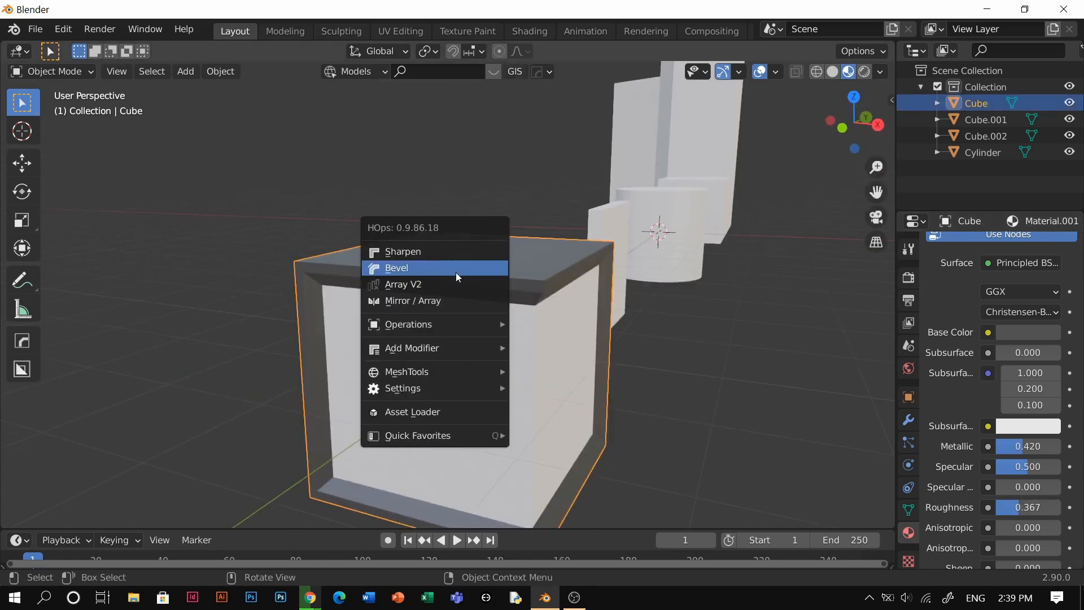
click(397, 267)
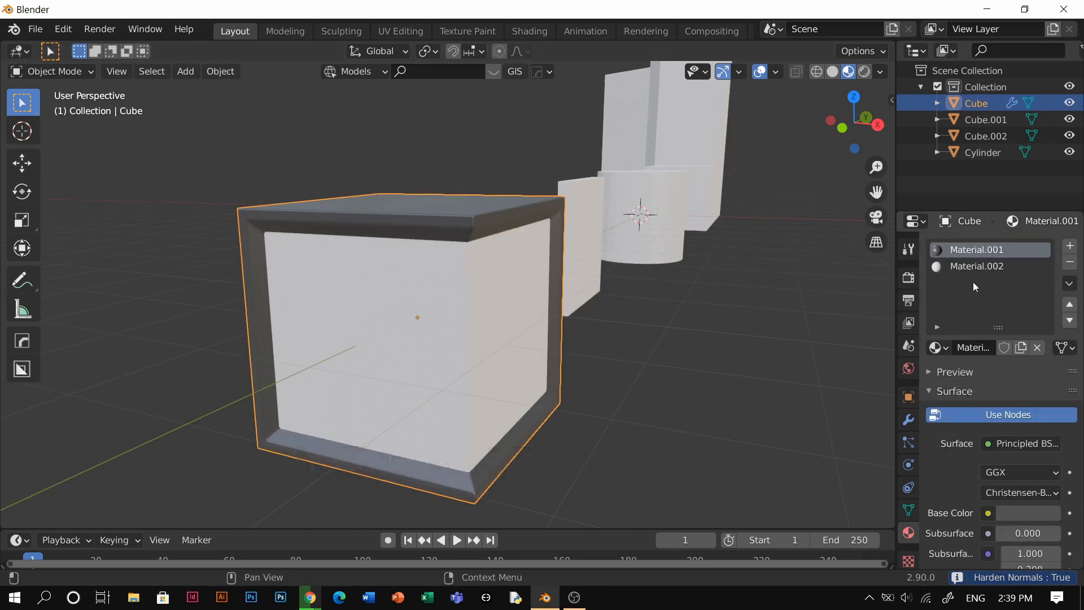
click(978, 267)
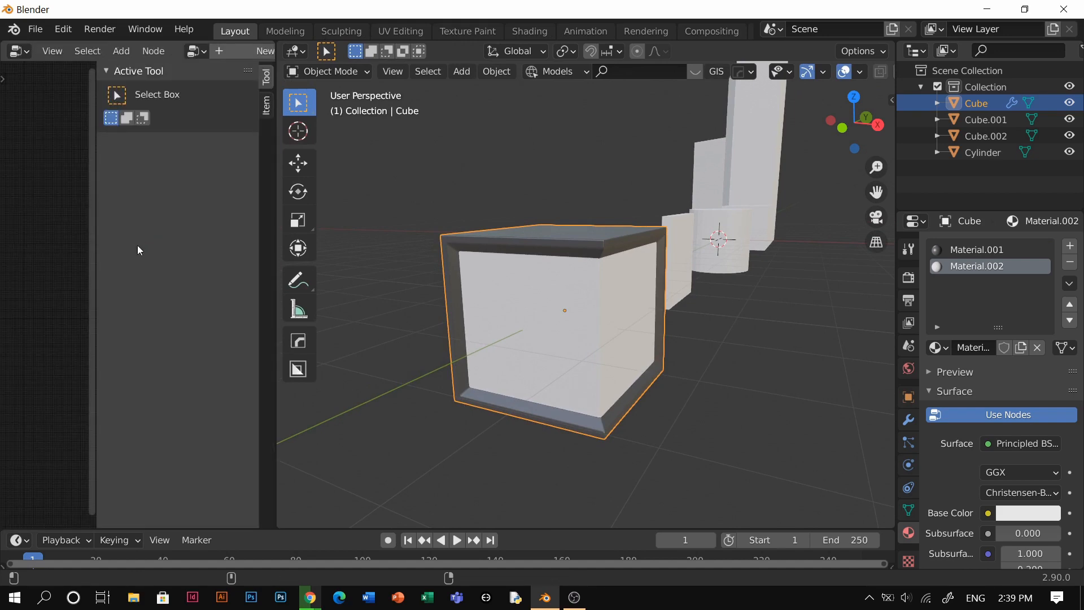
Turn the left area into the shader node editor.
click(14, 51)
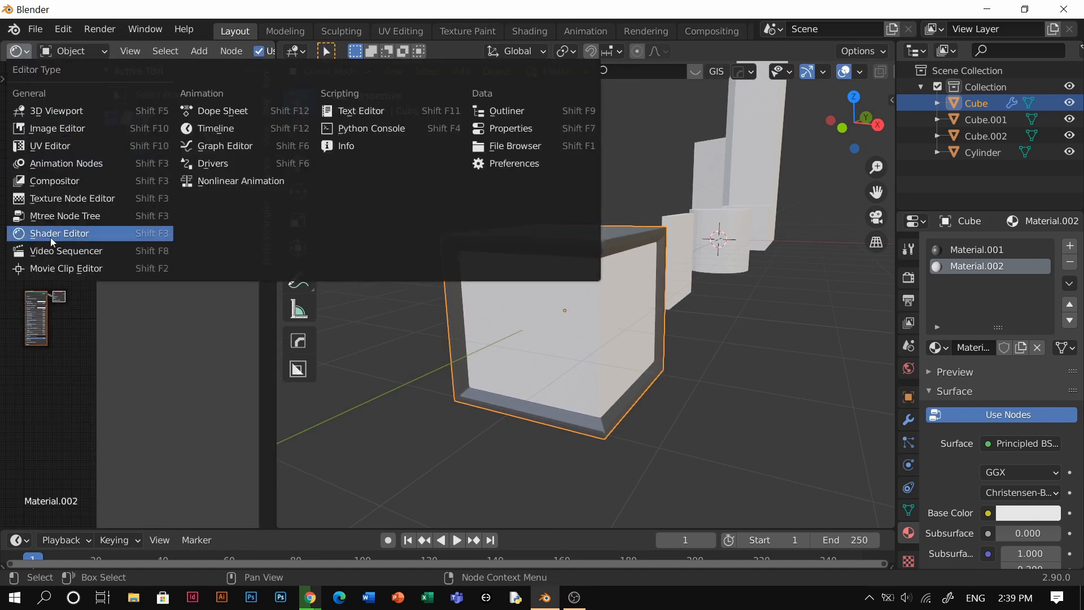
click(58, 233)
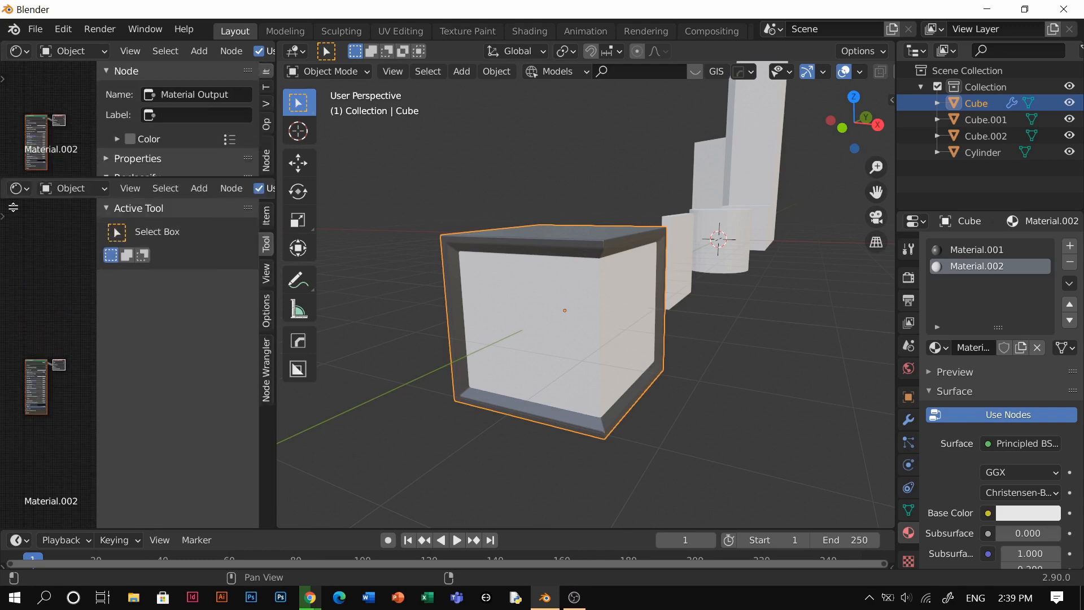
click(15, 51)
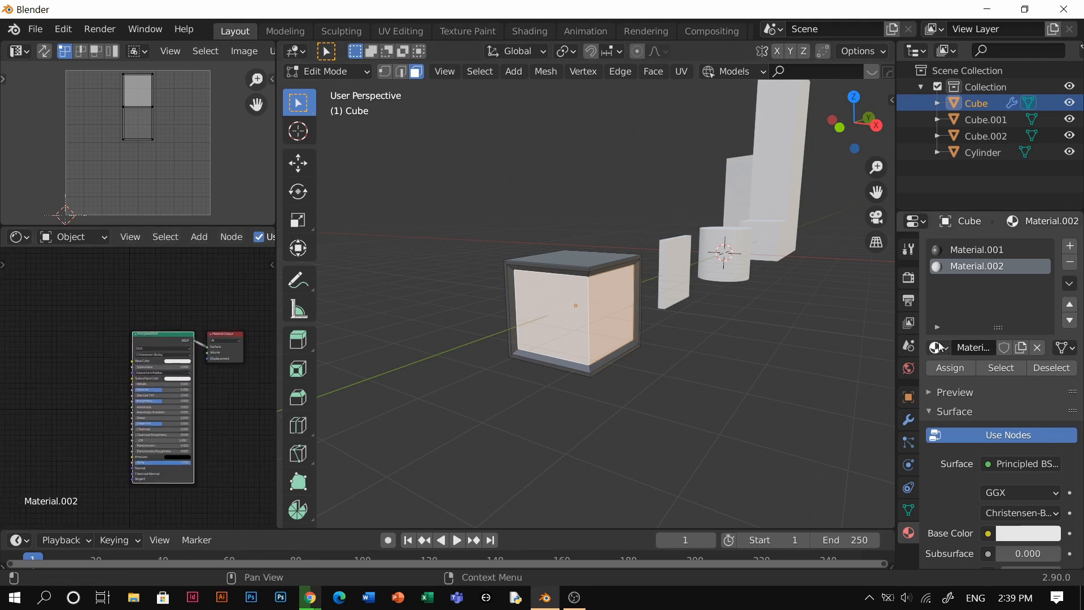
mouse_move(935, 346)
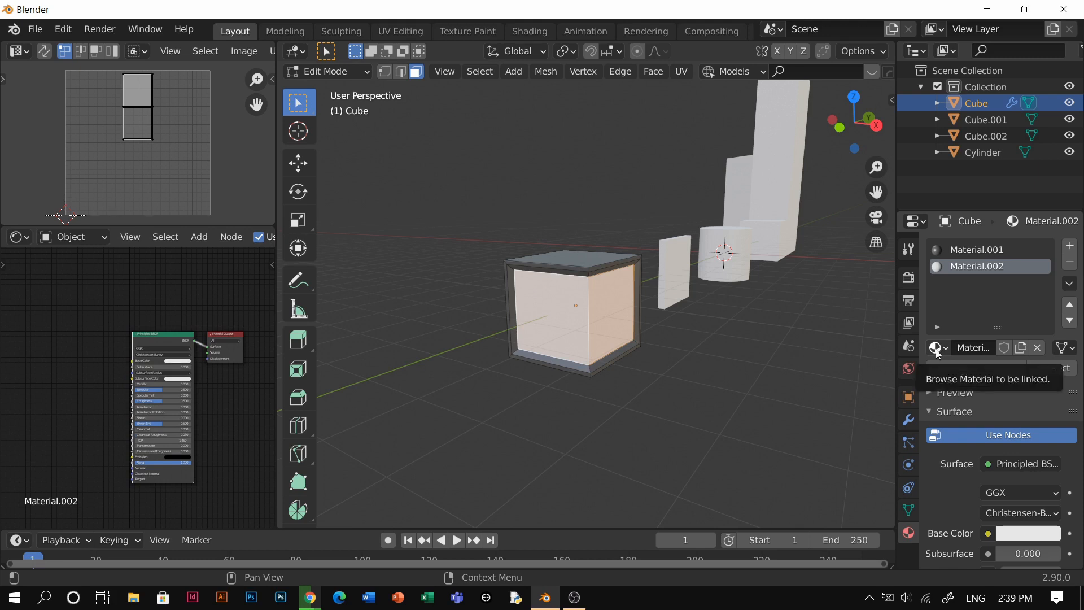
Swap the cube's inner-face material for the 'Animating Huge Crowds' video material.
click(937, 347)
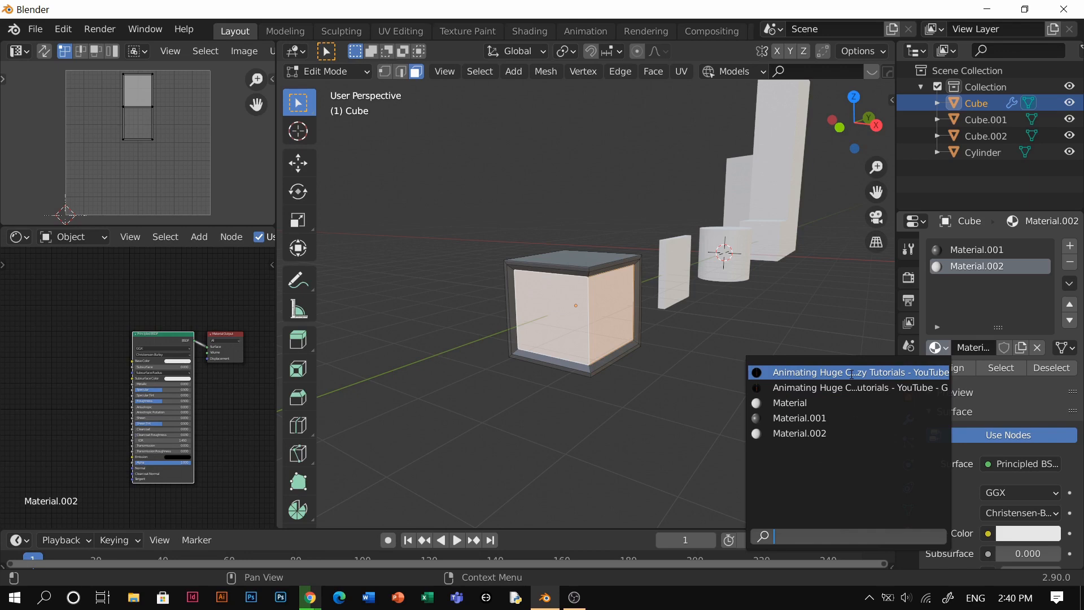
click(859, 372)
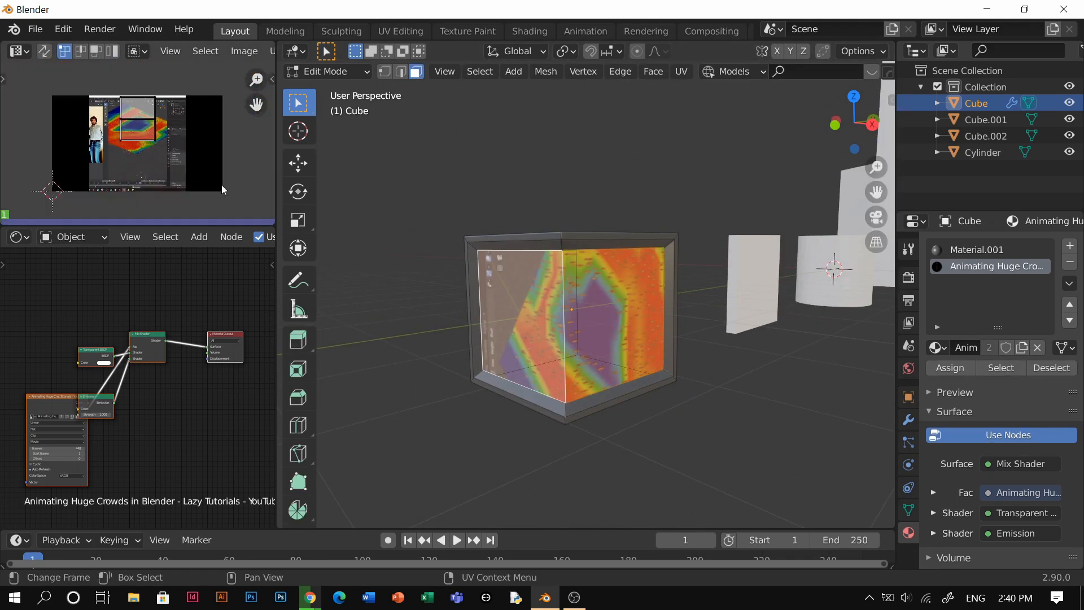
mouse_move(627, 312)
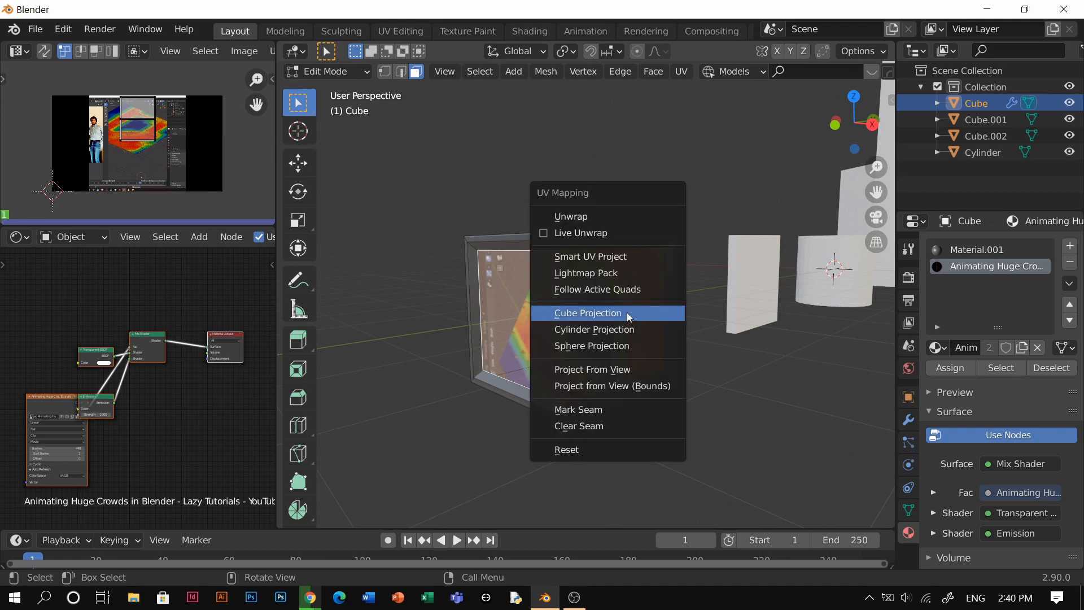
Apply Cube Projection UVs so the crowd clip fits each face of the cube.
click(587, 312)
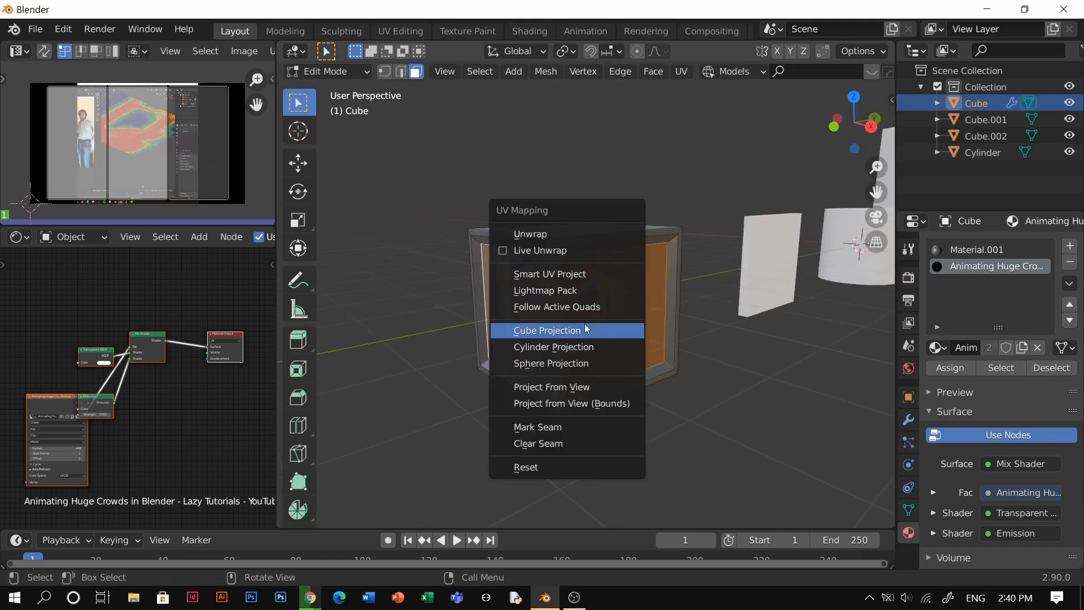
click(546, 330)
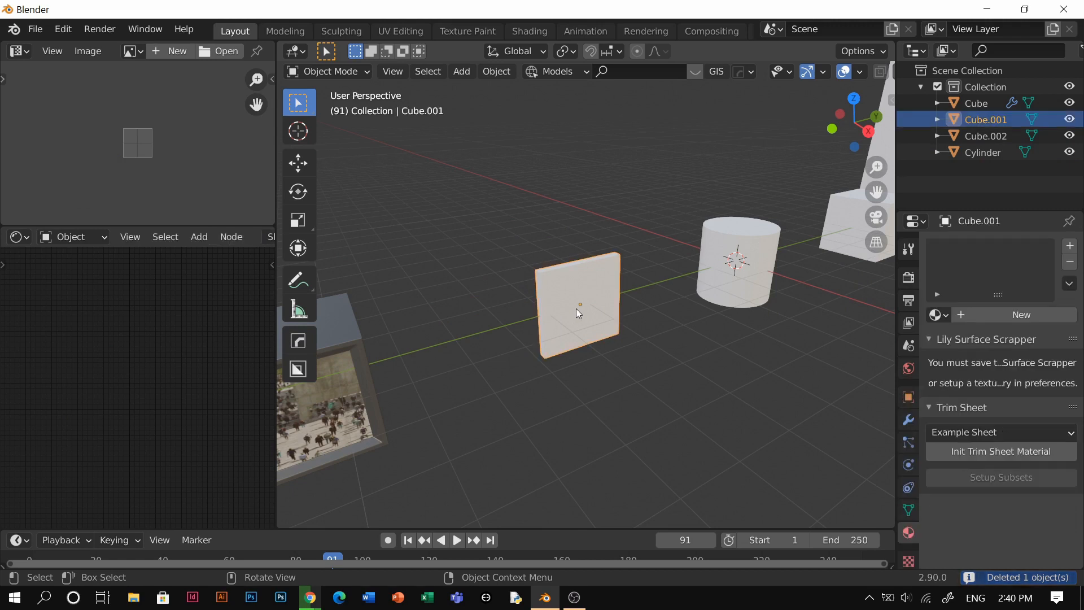
Duplicate the panel sideways and upward into a four-by-four grid of tiles.
key(Tab)
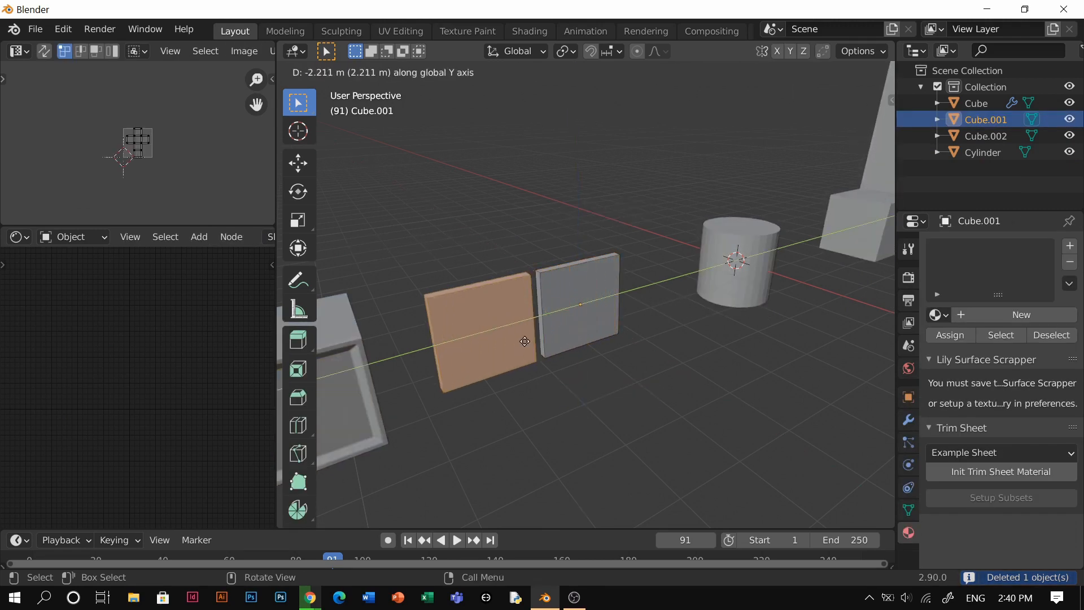
key(Tab)
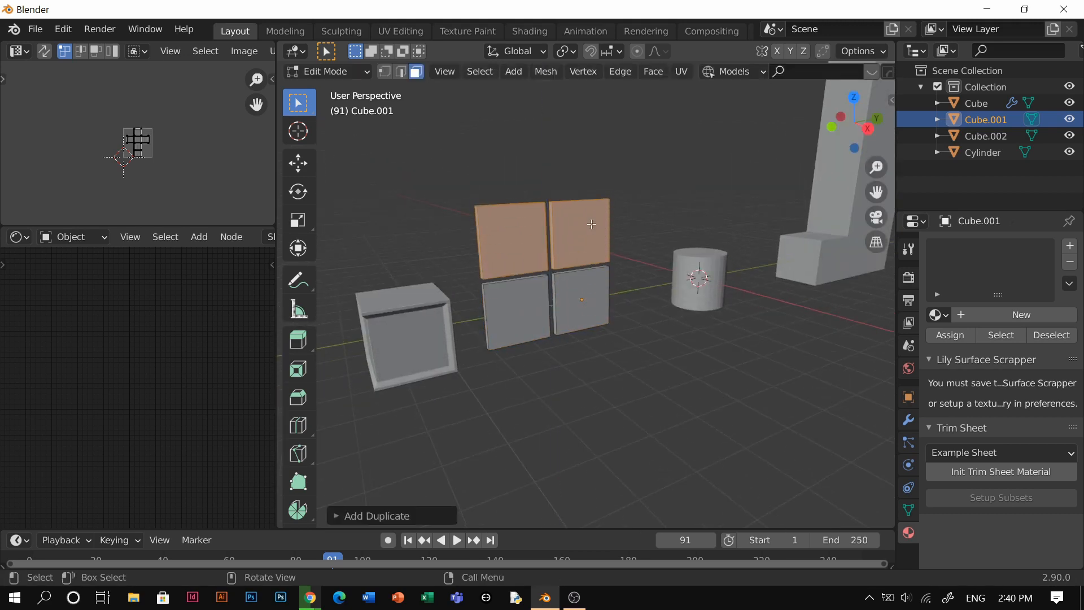
drag(591, 224, 593, 146)
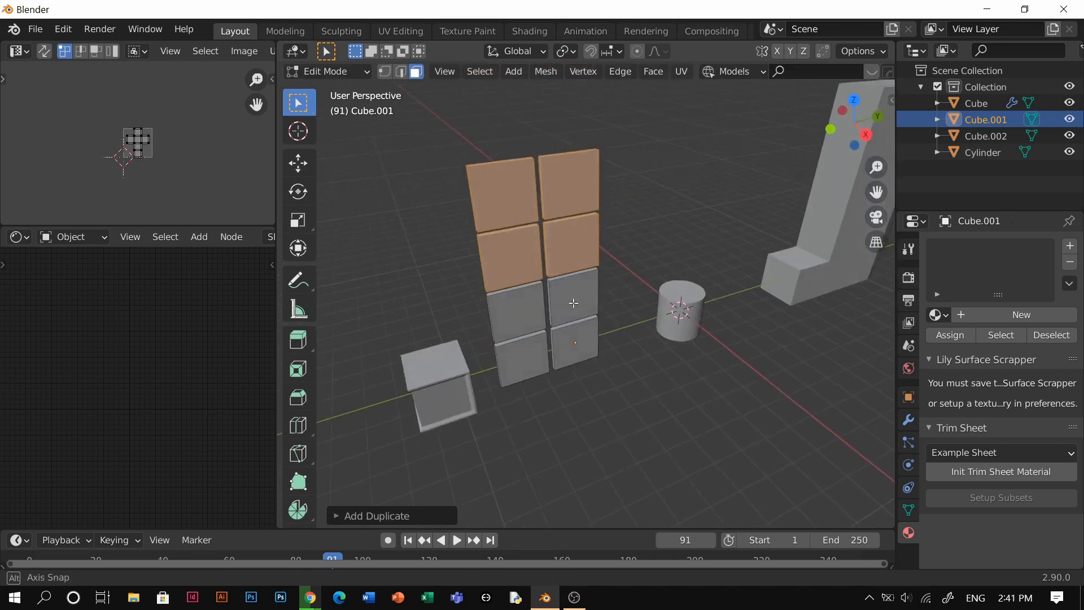
key(Tab)
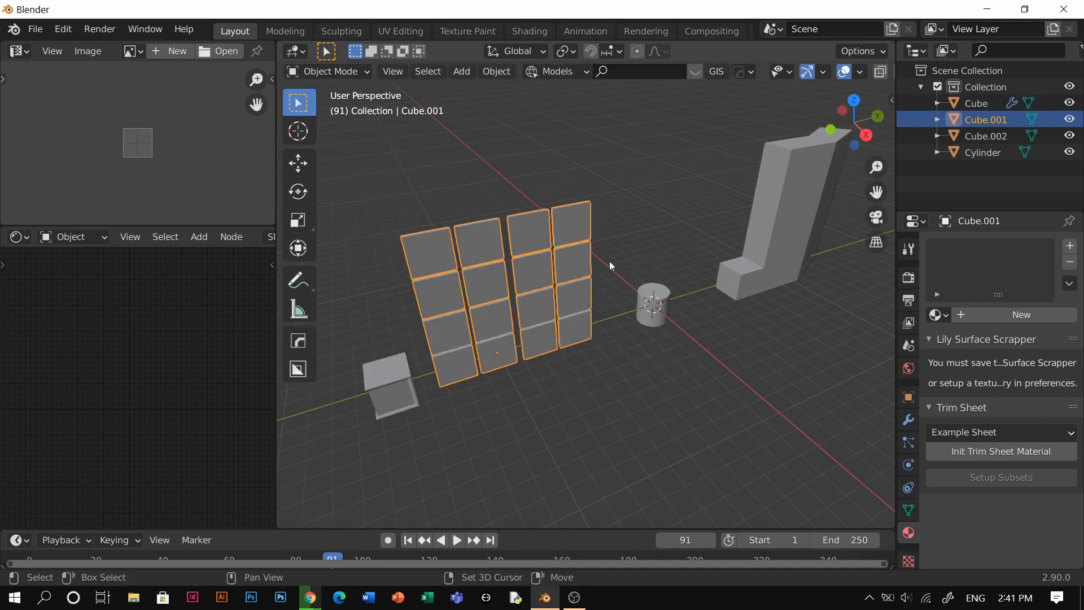
key(Tab)
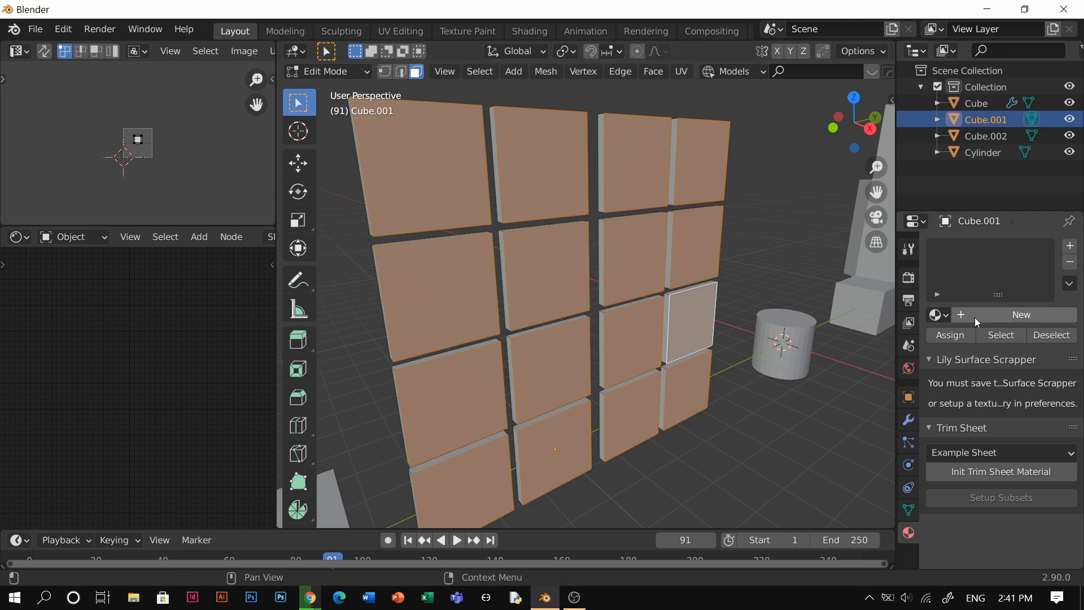
Create a new grid material, inset each tile with depth, and assign Material.004 to the inner faces.
click(1020, 315)
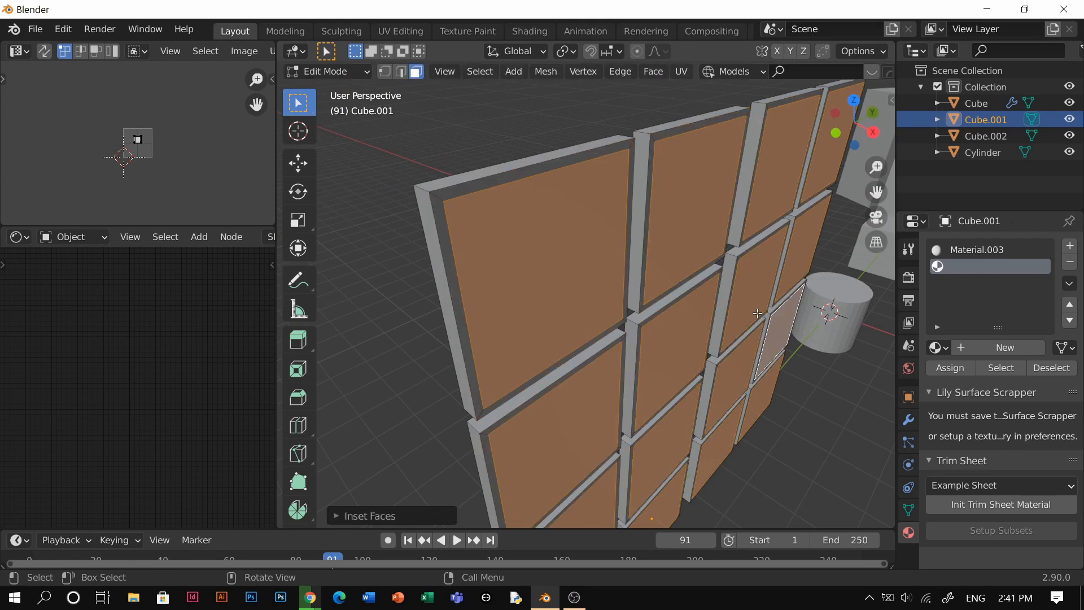
mouse_move(756, 313)
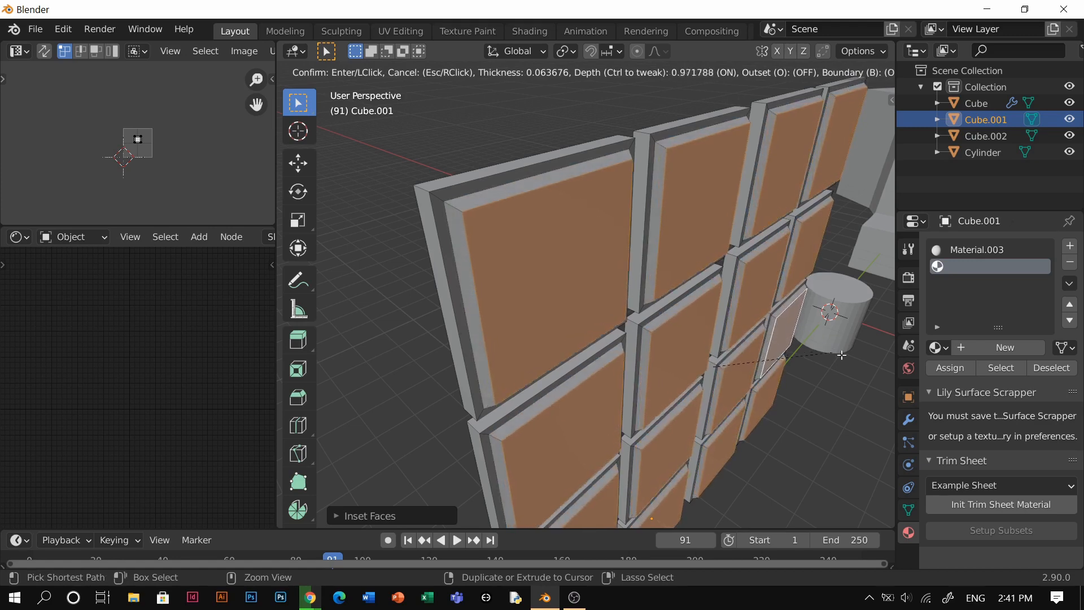
mouse_move(678, 269)
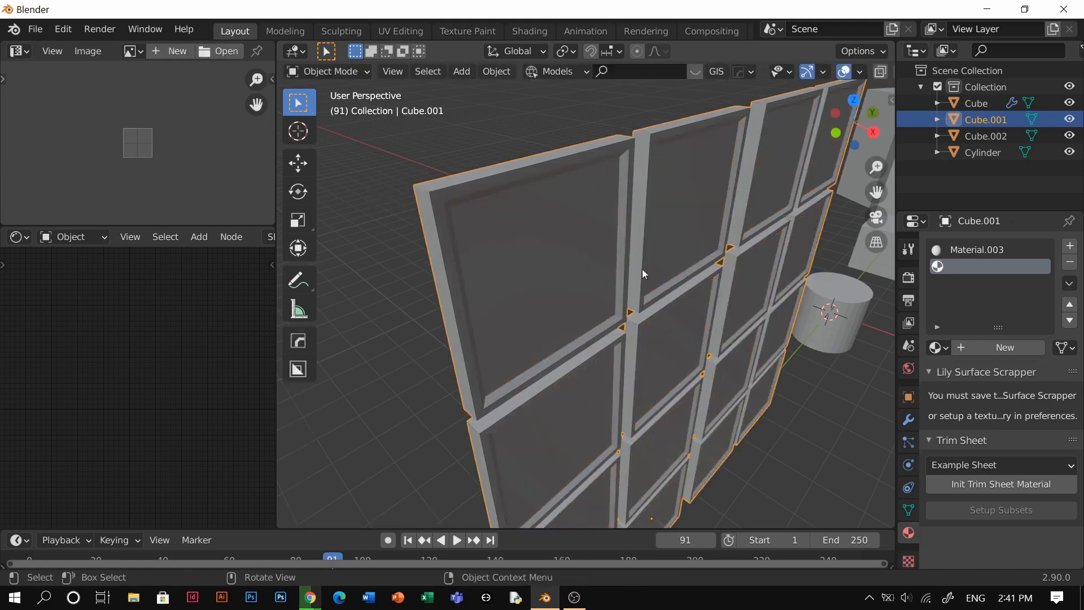
key(Tab)
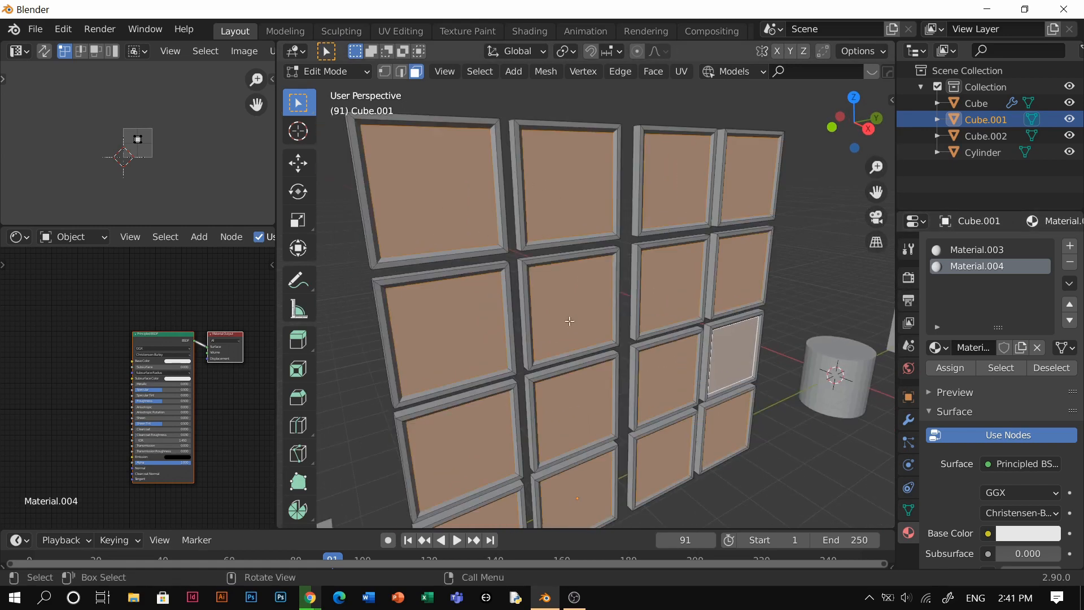
mouse_move(722, 224)
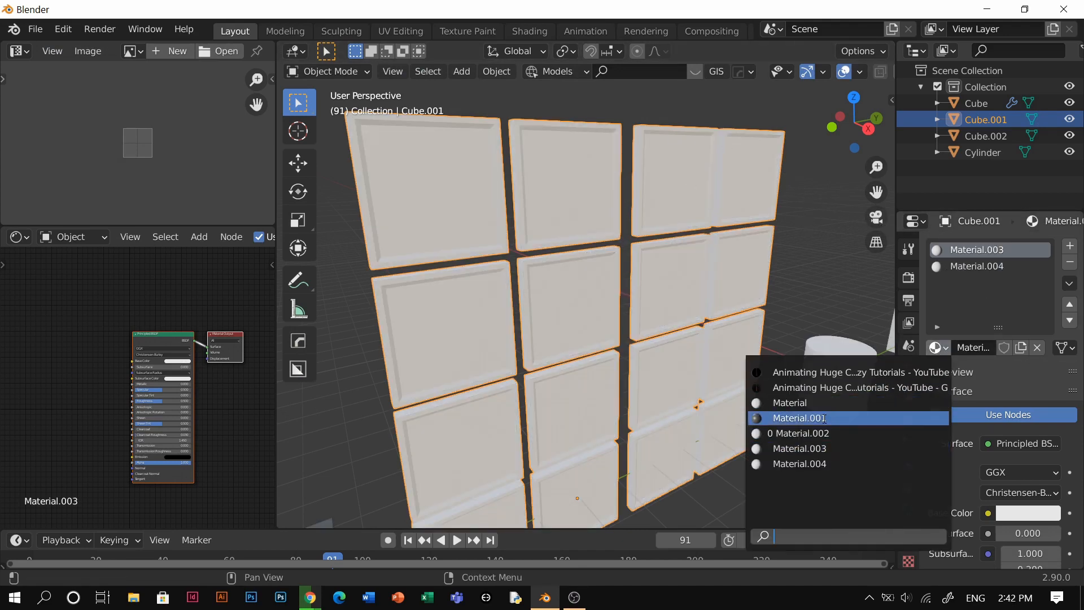
Set Material.001 on the frames, the crowd video on inner panels, and UV Reset so each panel shows the whole clip.
click(800, 418)
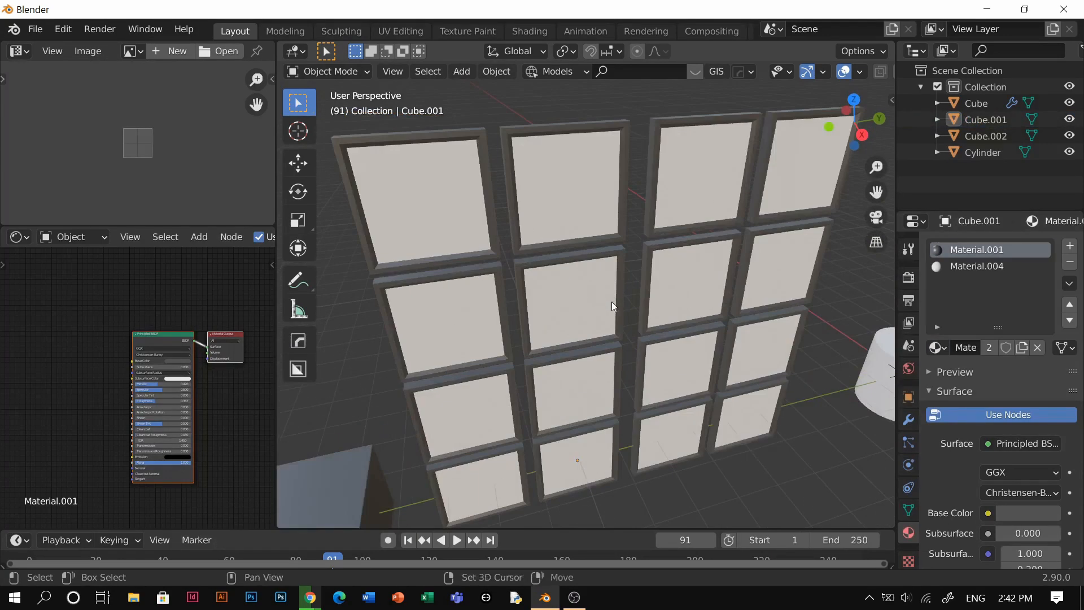
click(976, 267)
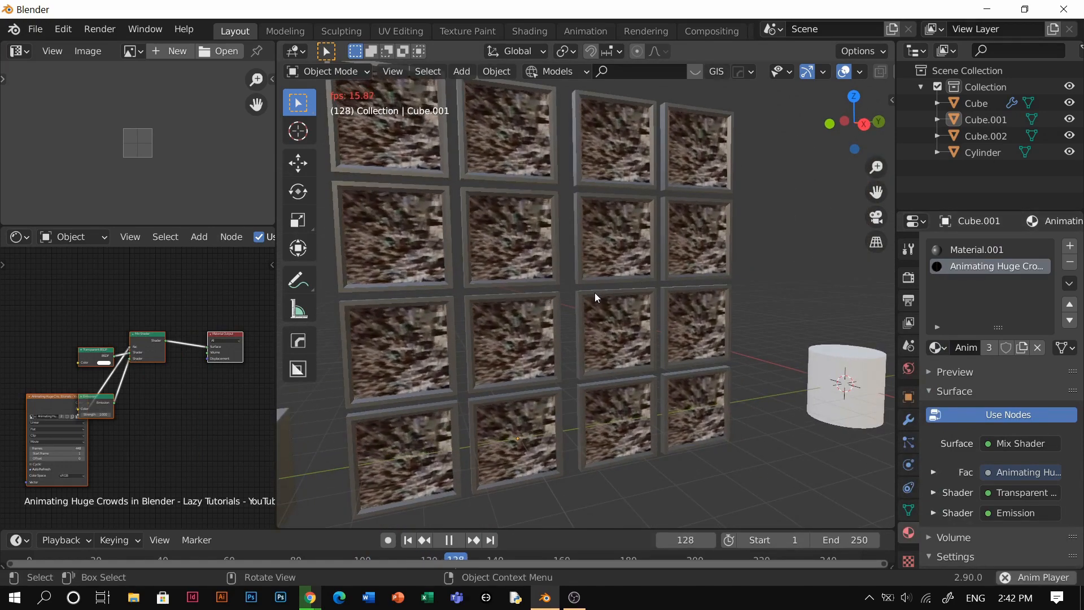
key(Tab)
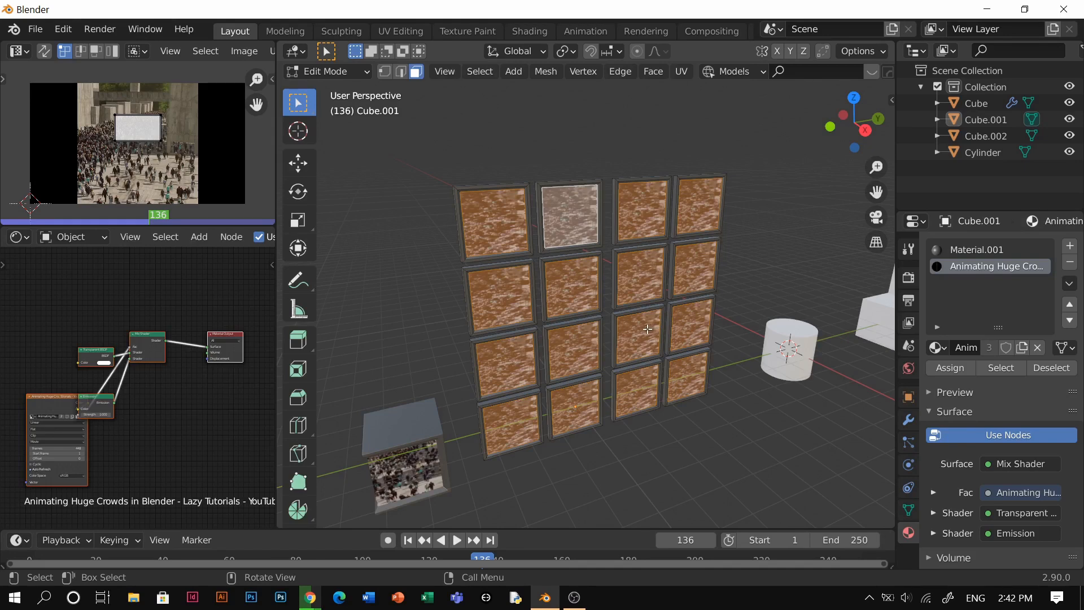
click(325, 72)
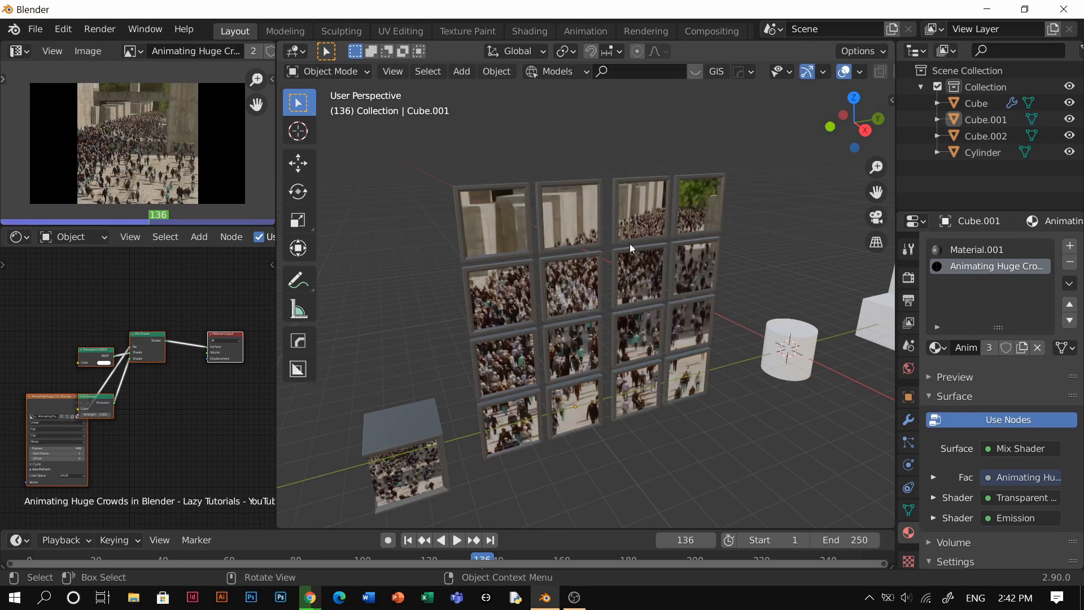
click(455, 540)
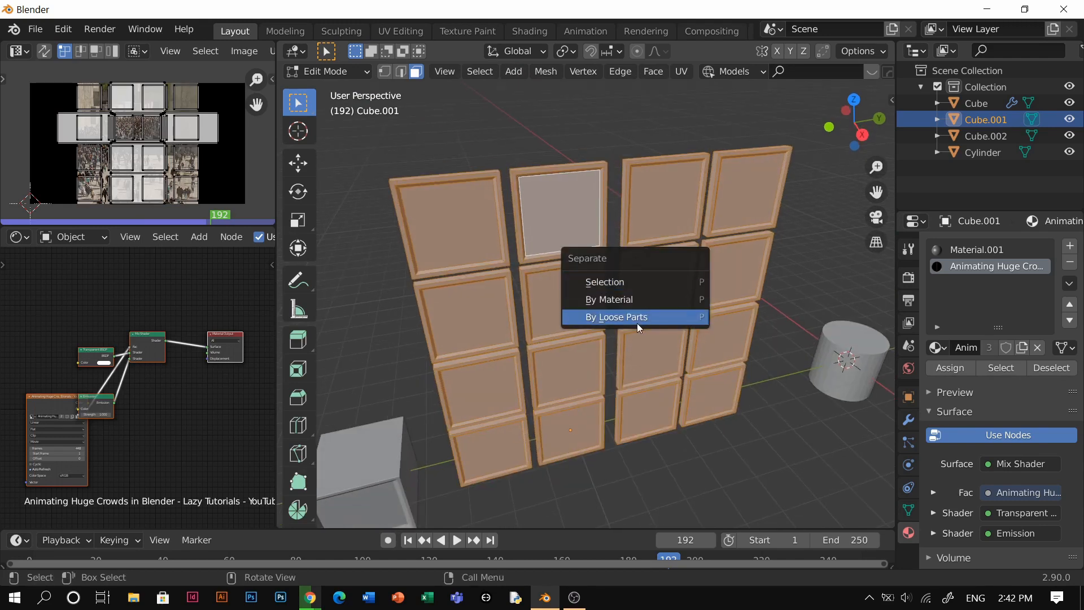
mouse_move(616, 324)
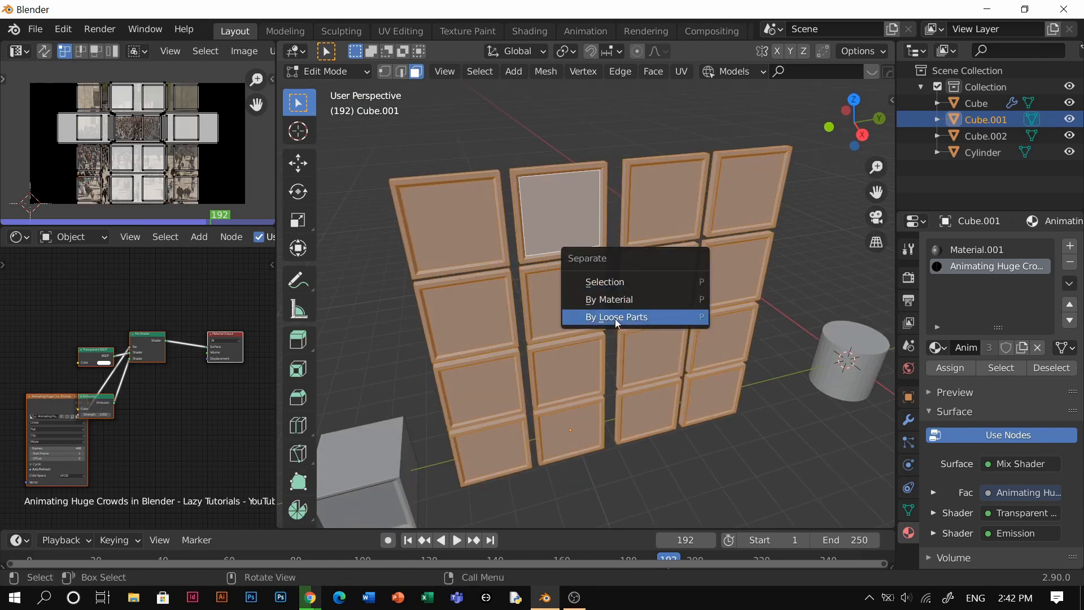
Separate the grid into panel objects and apply Randomize Transform with small Y/Z offsets and a slight Z tilt.
click(617, 316)
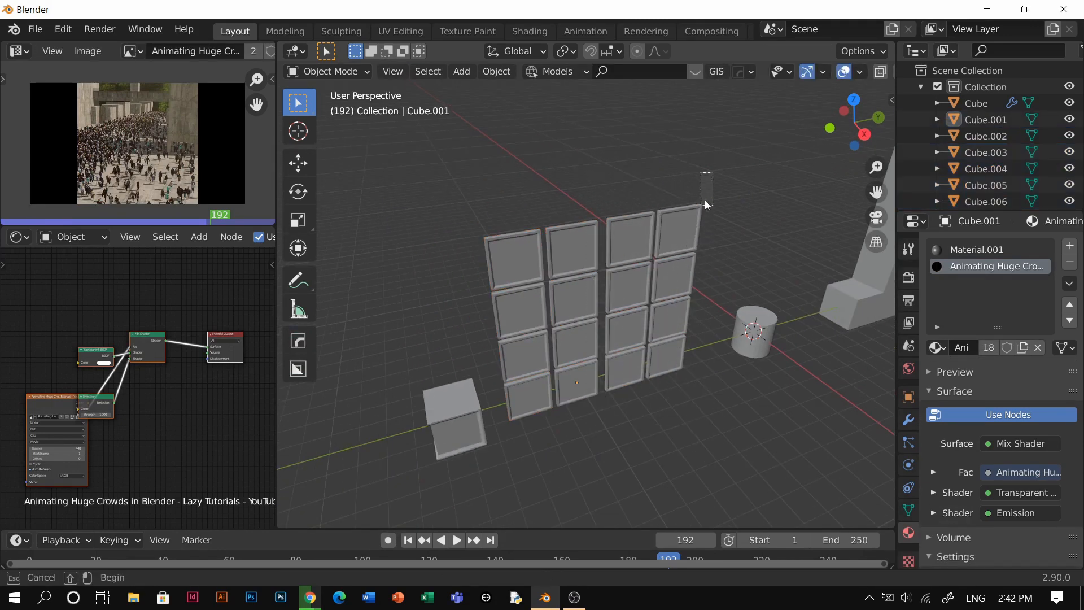
click(570, 251)
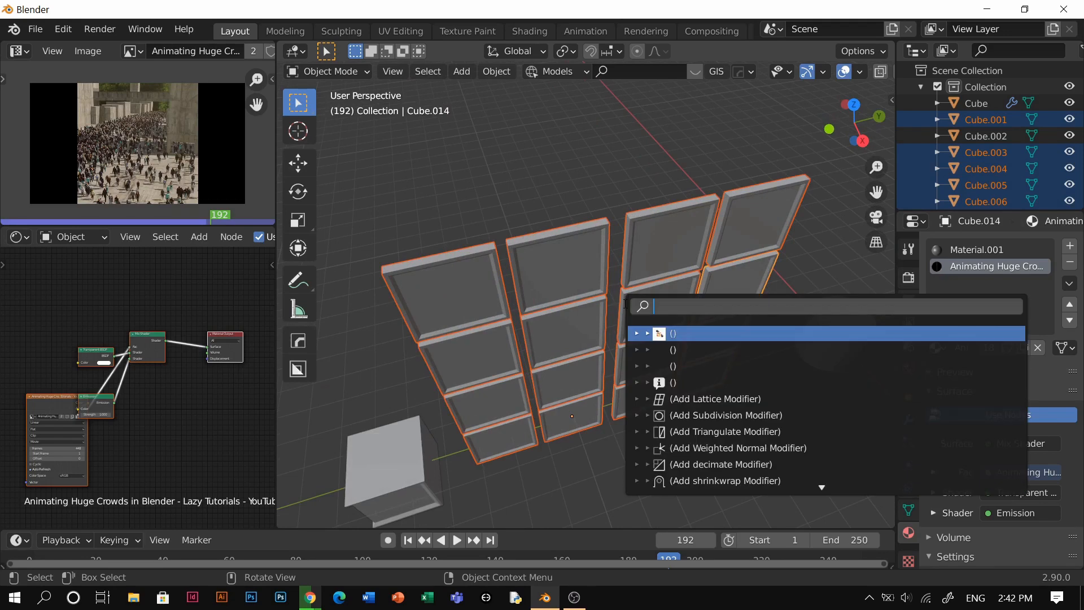
text(rando)
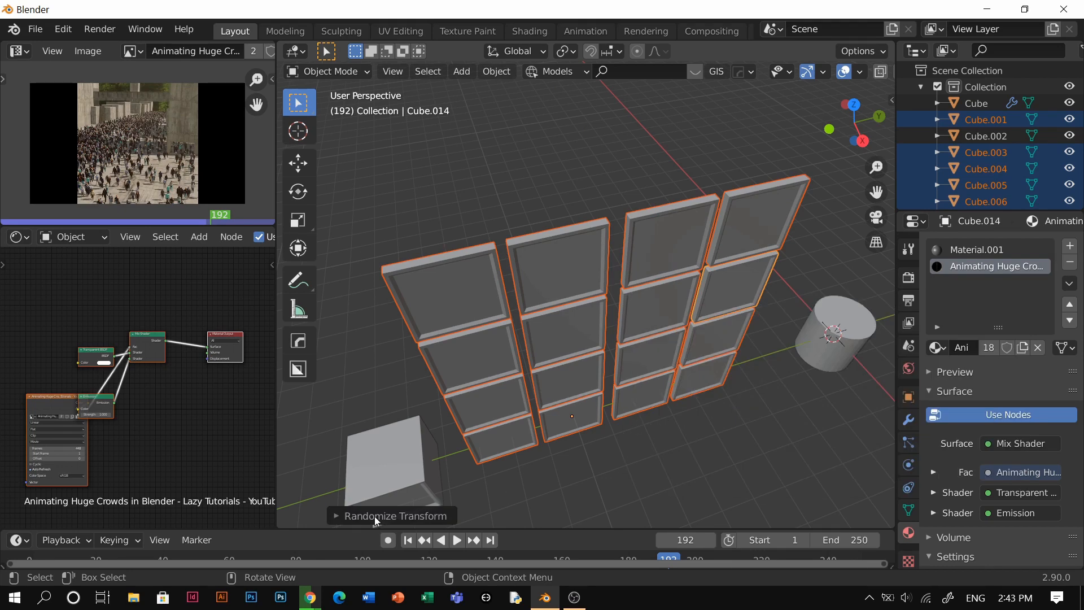
click(395, 515)
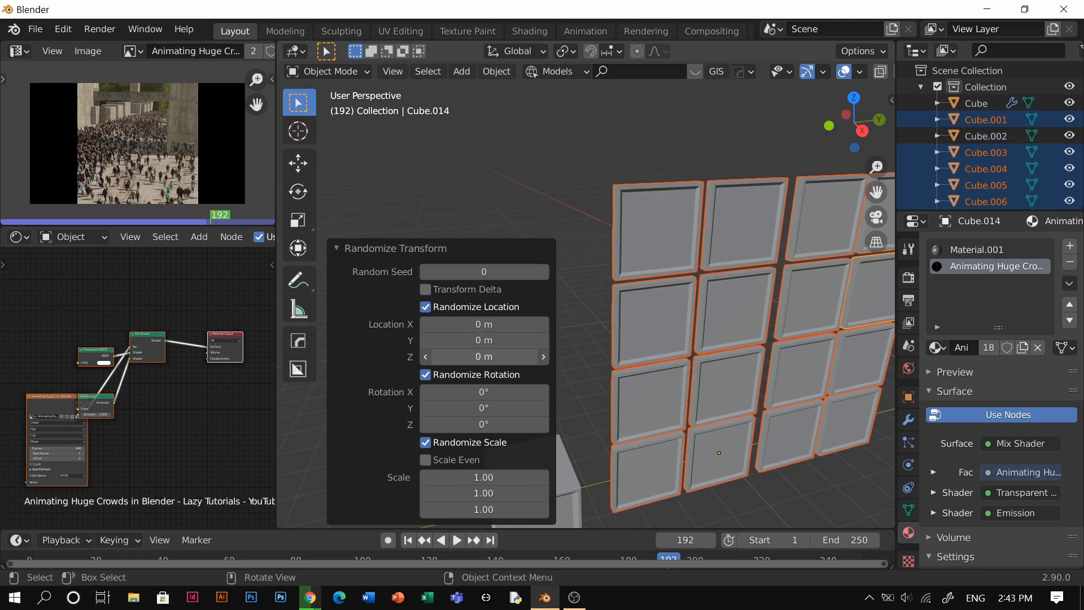
drag(484, 356, 492, 355)
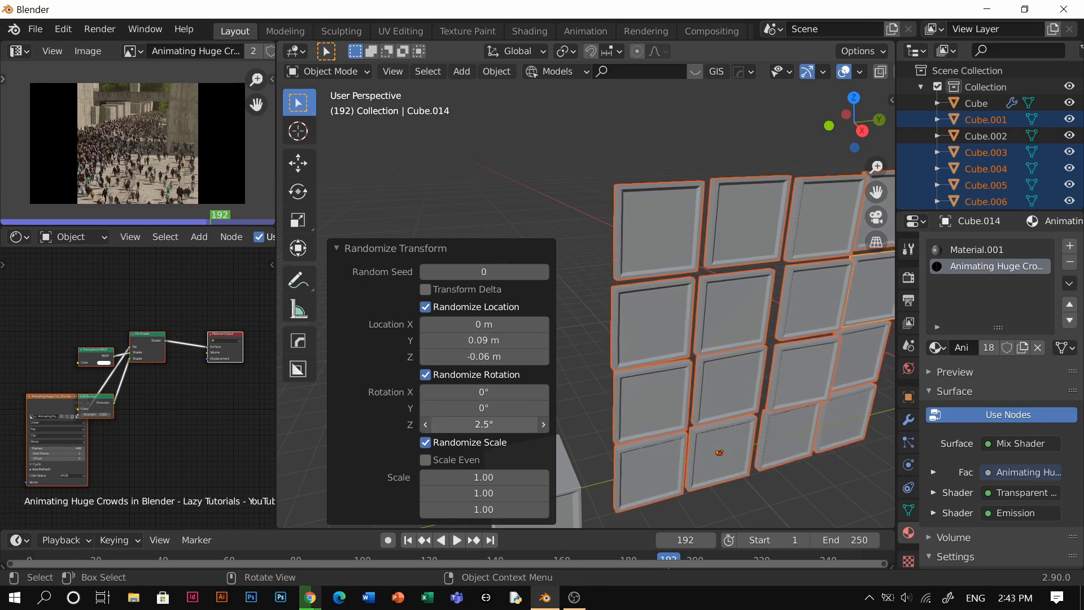
drag(484, 423, 463, 424)
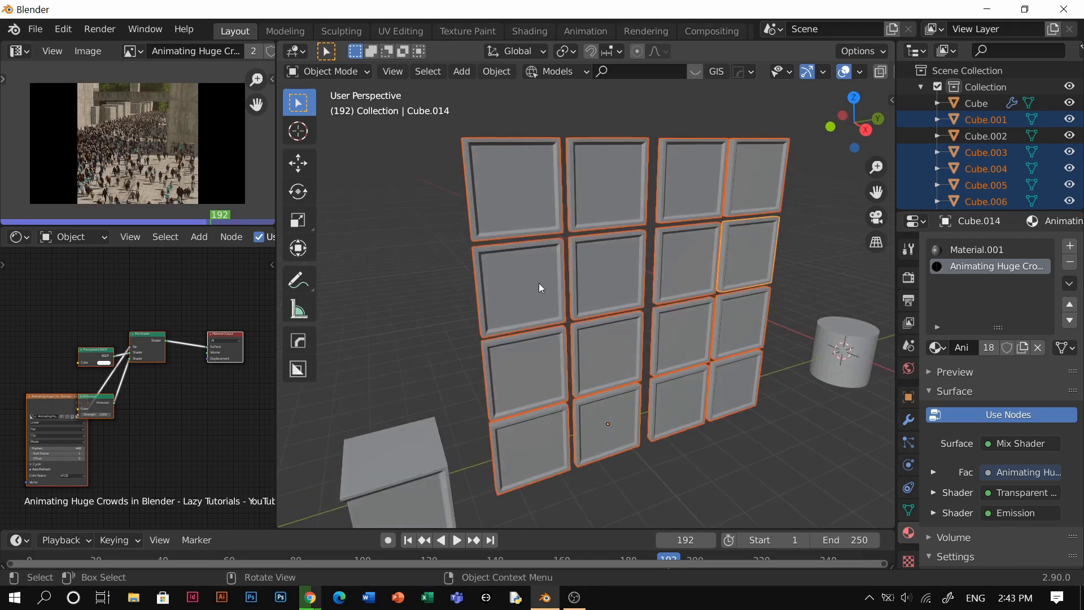
mouse_move(611, 435)
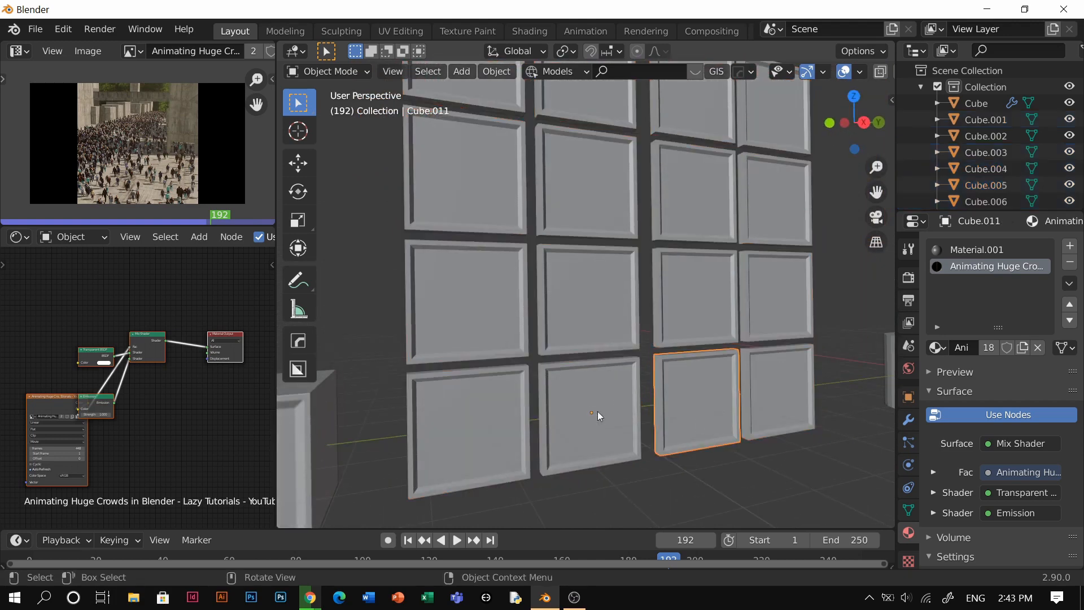
Set each panel's origin to its geometry, rerun Randomize Transform with a subtler Z tilt, and preview in Rendered shading.
click(466, 300)
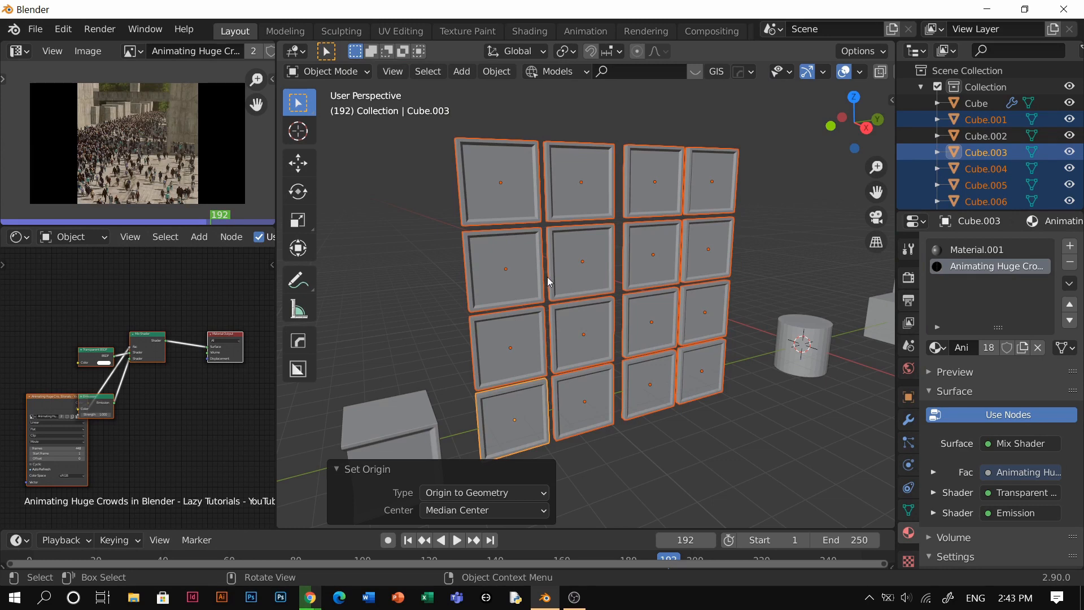
click(494, 71)
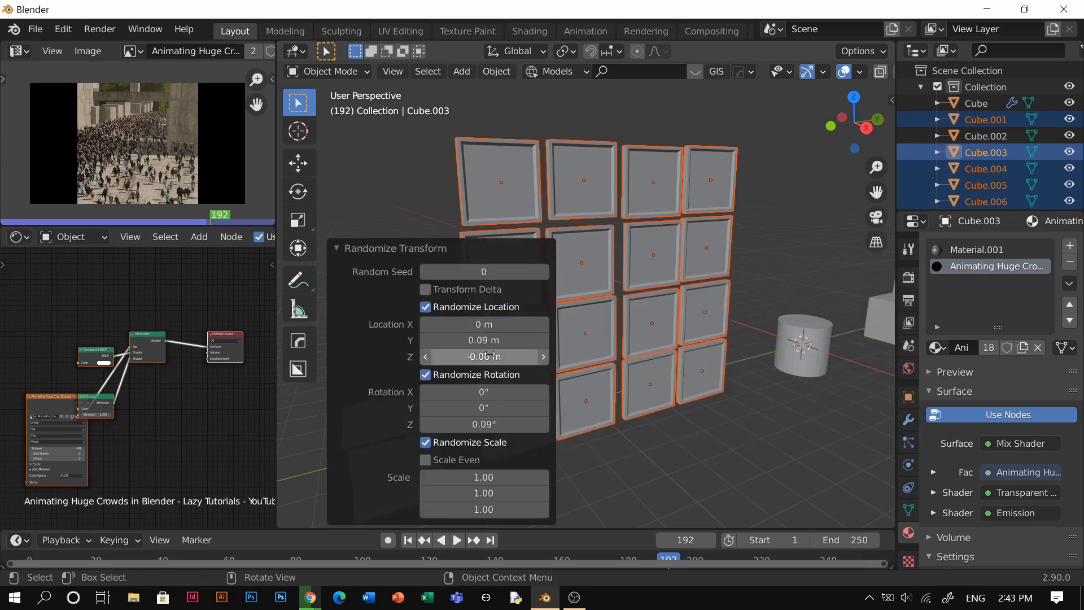
drag(484, 423, 505, 423)
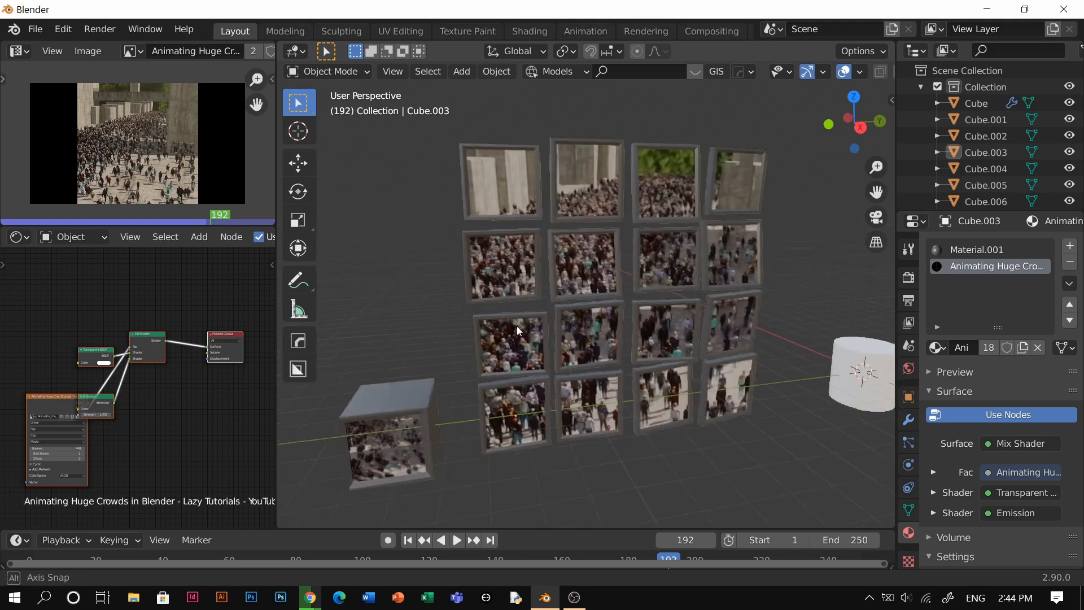
click(455, 540)
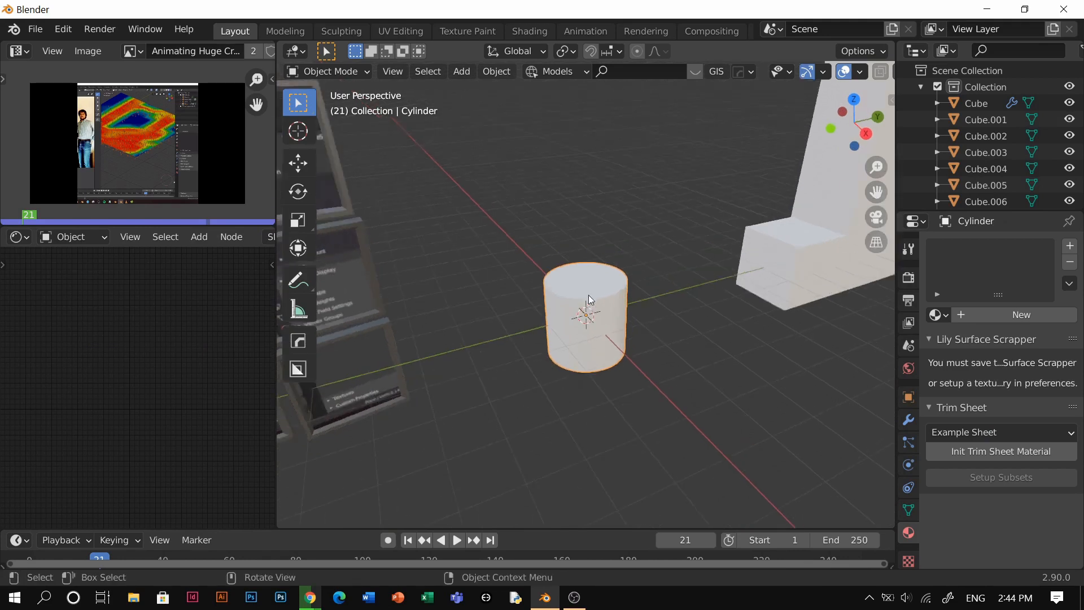
Enter Edit Mode on the cylinder and cut it into horizontal ring bands.
key(Tab)
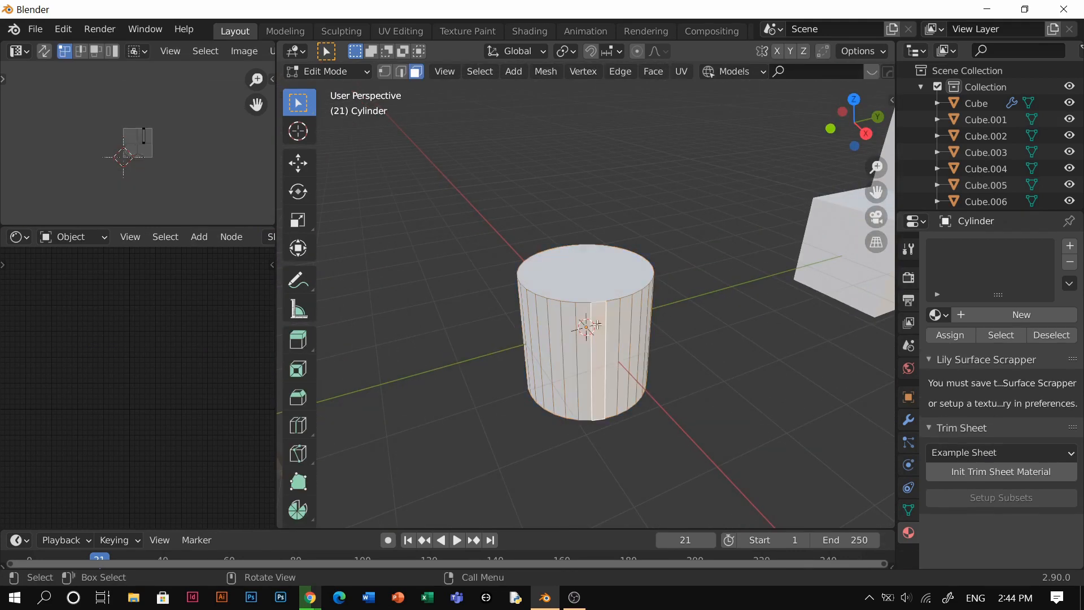
key(g)
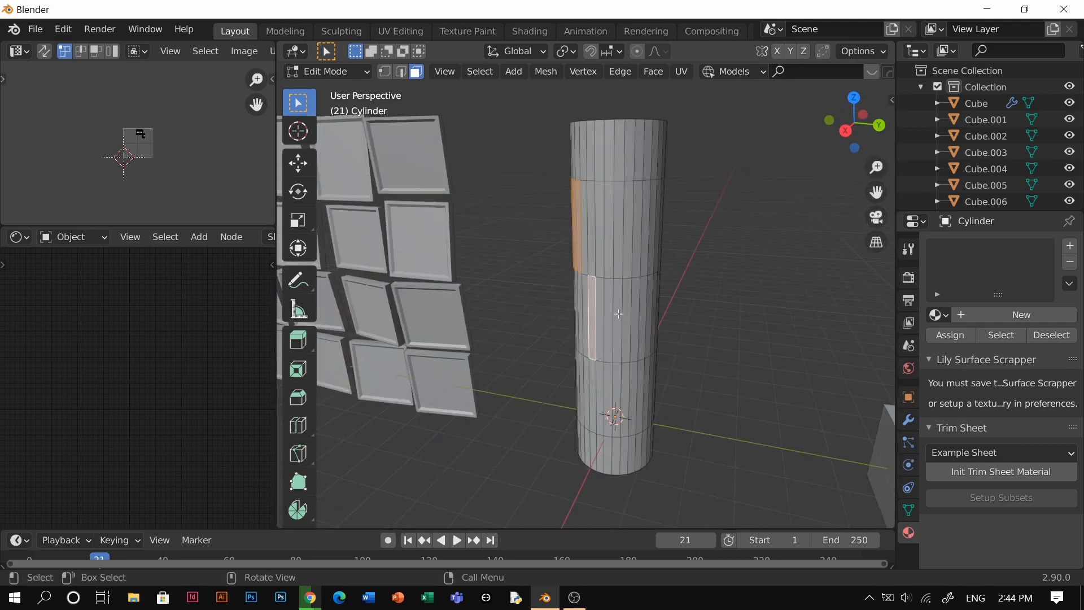
Select staggered patches of cylinder faces to become panels.
click(629, 297)
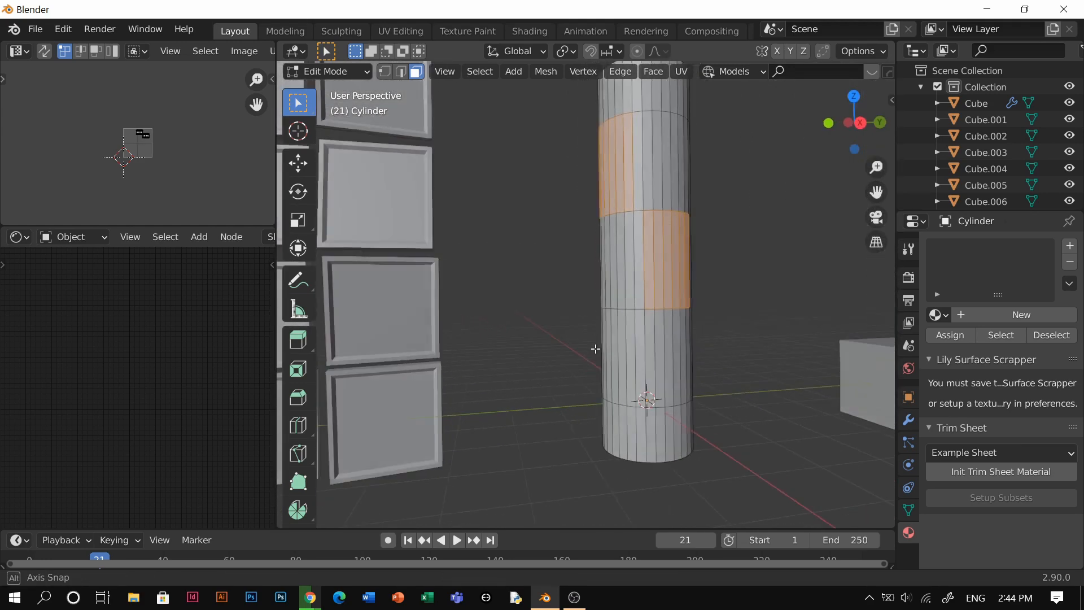
drag(642, 277, 658, 248)
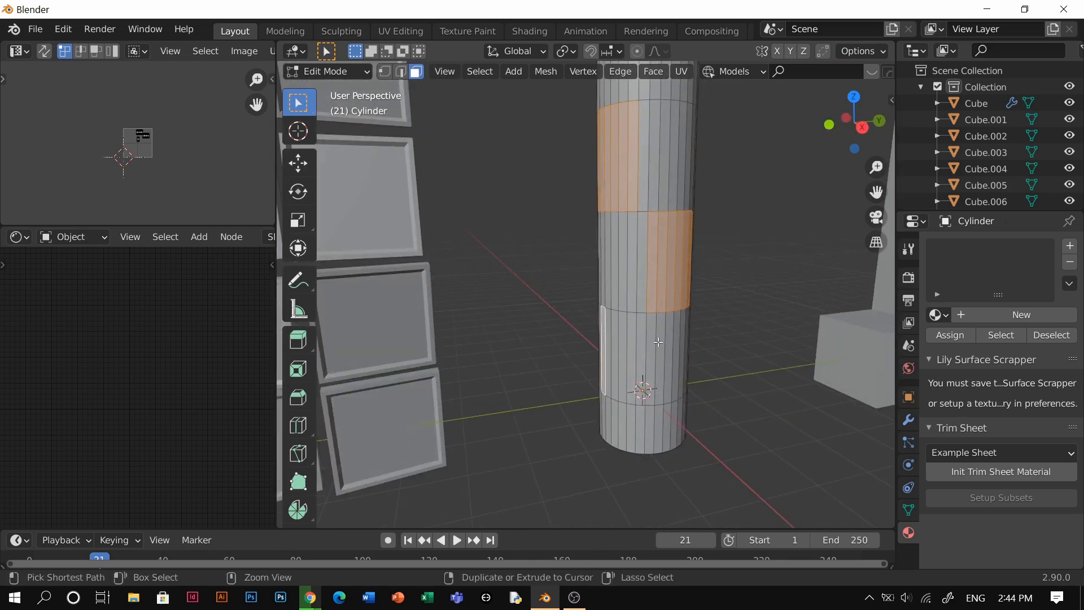
click(619, 339)
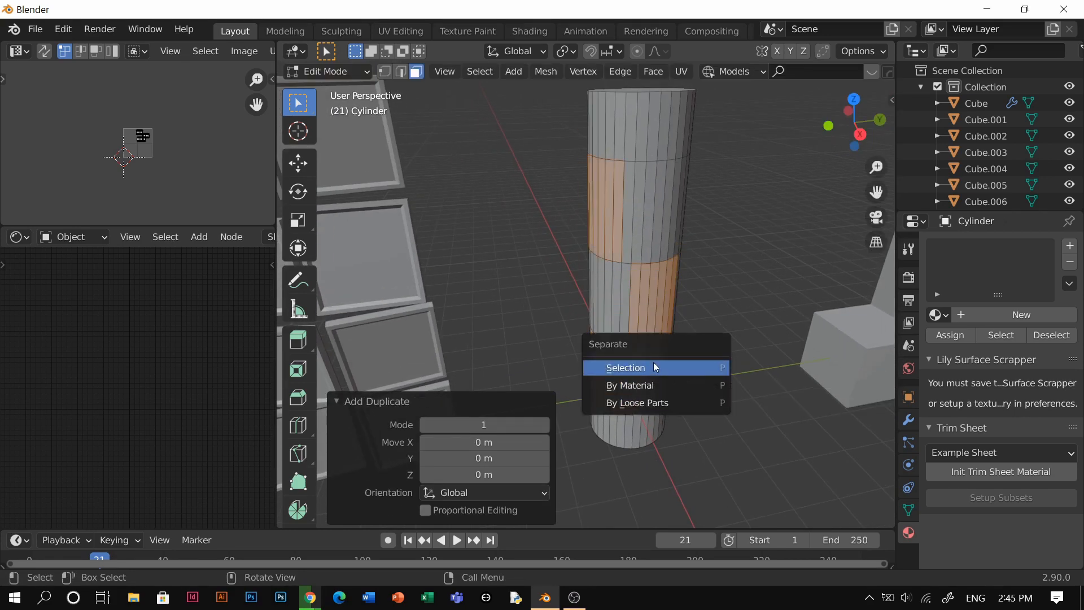
Separate the patches into a thickened panel object and give it a new material slot.
click(625, 367)
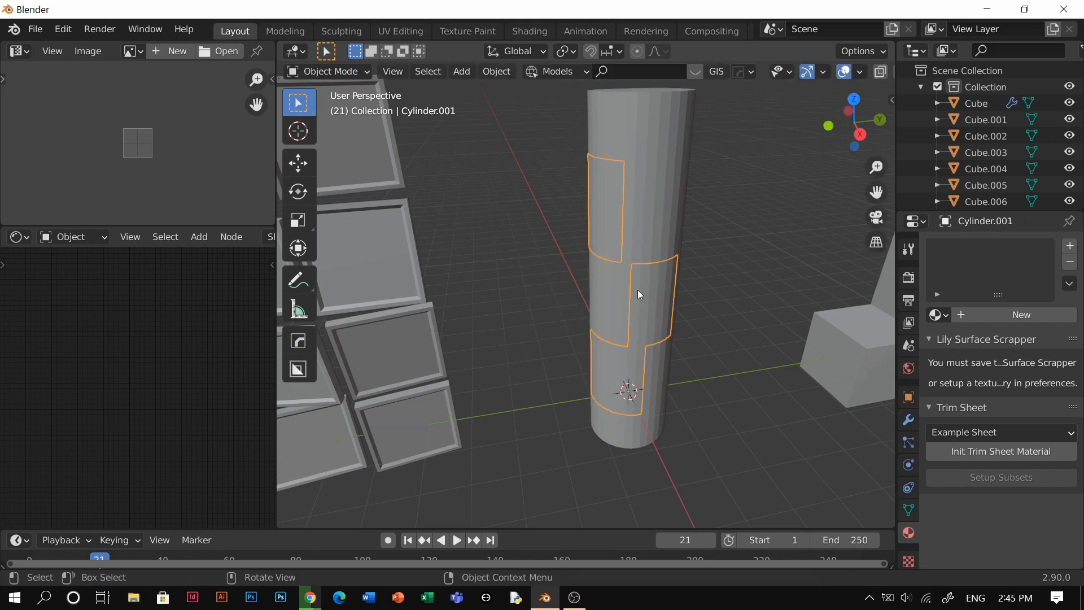
key(Tab)
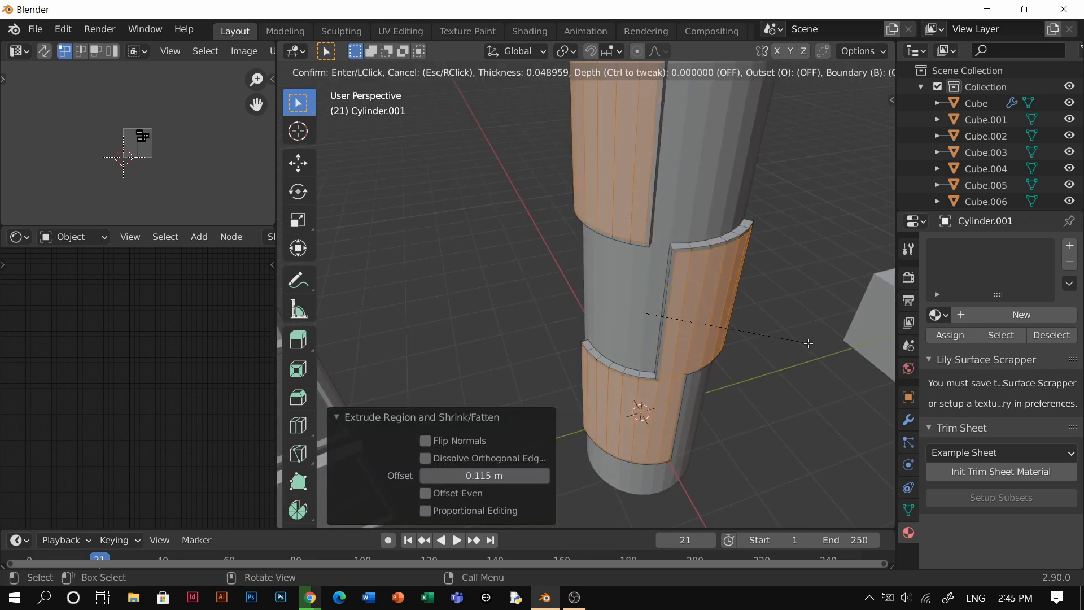
mouse_move(811, 343)
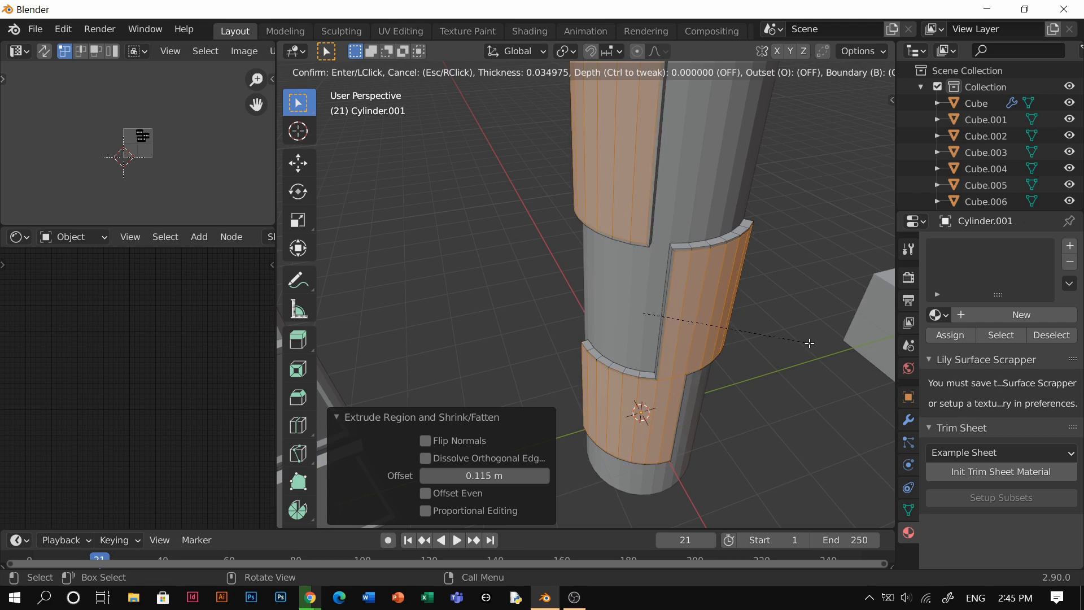
mouse_move(809, 343)
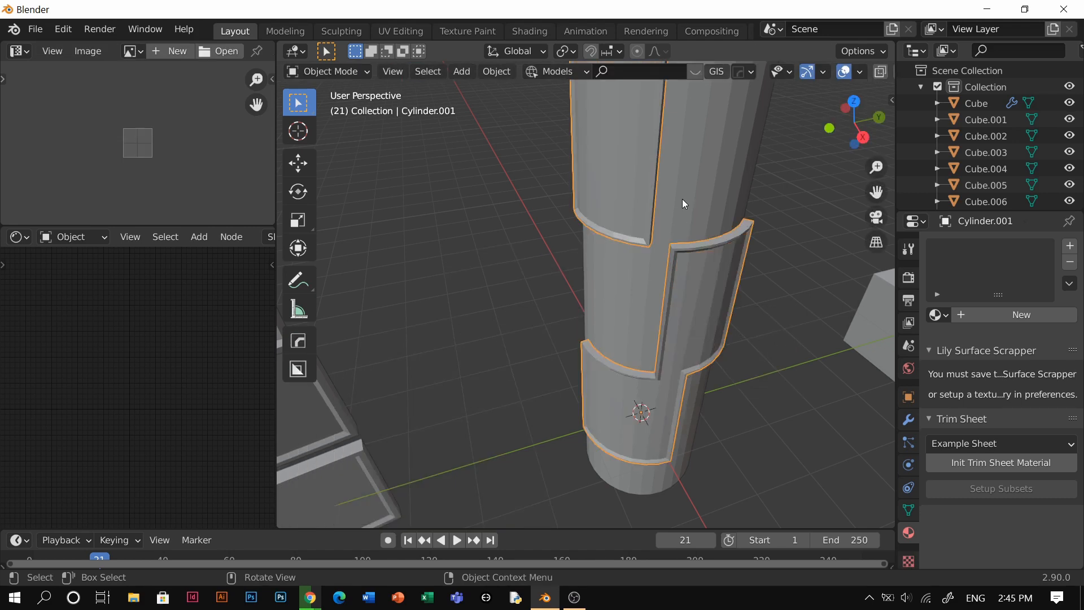
key(Tab)
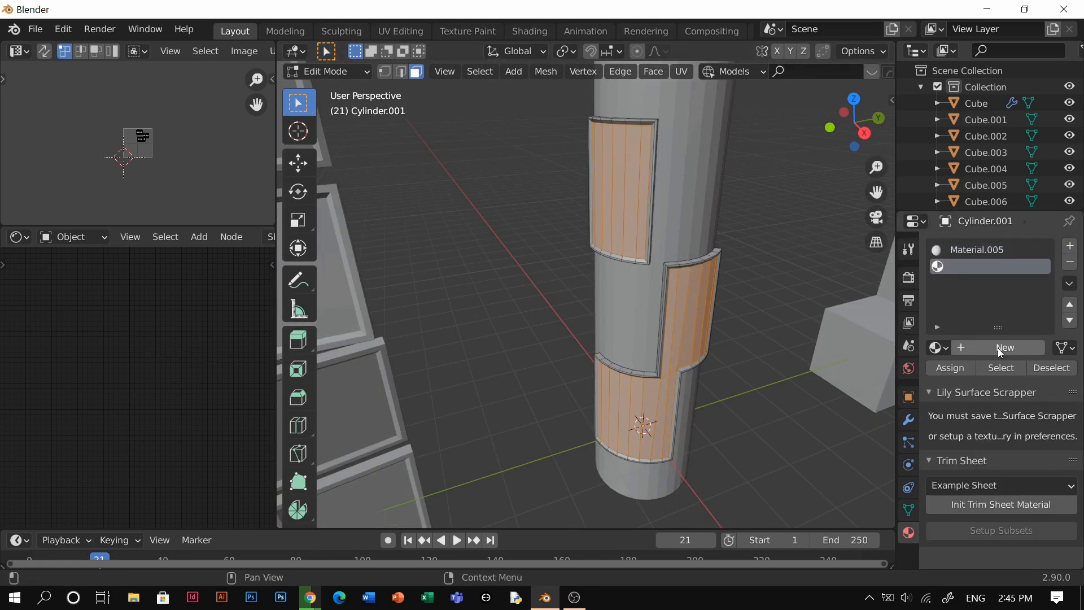
click(1005, 346)
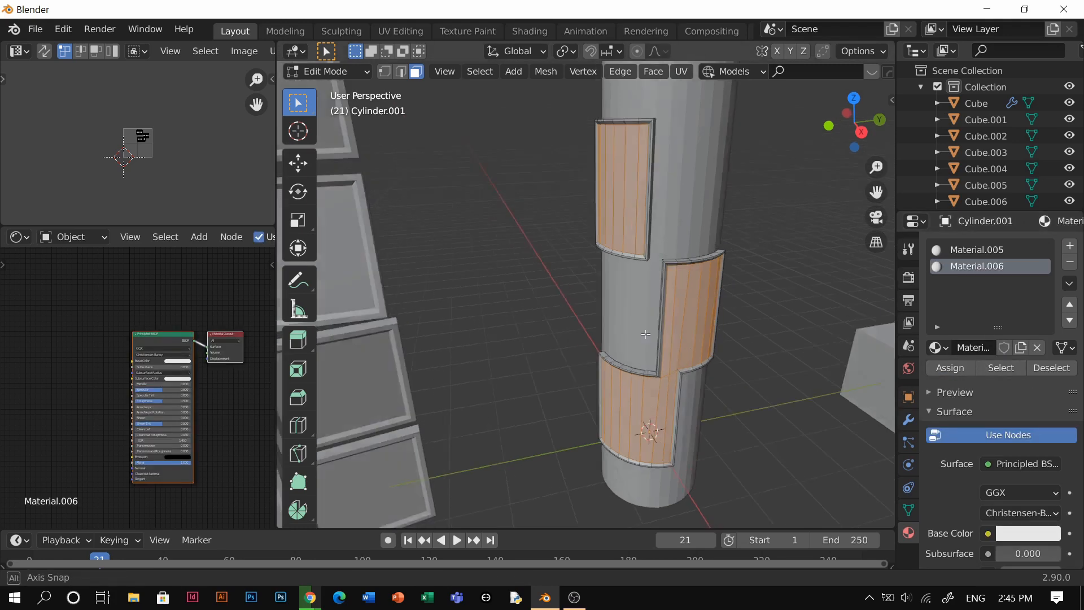
key(Tab)
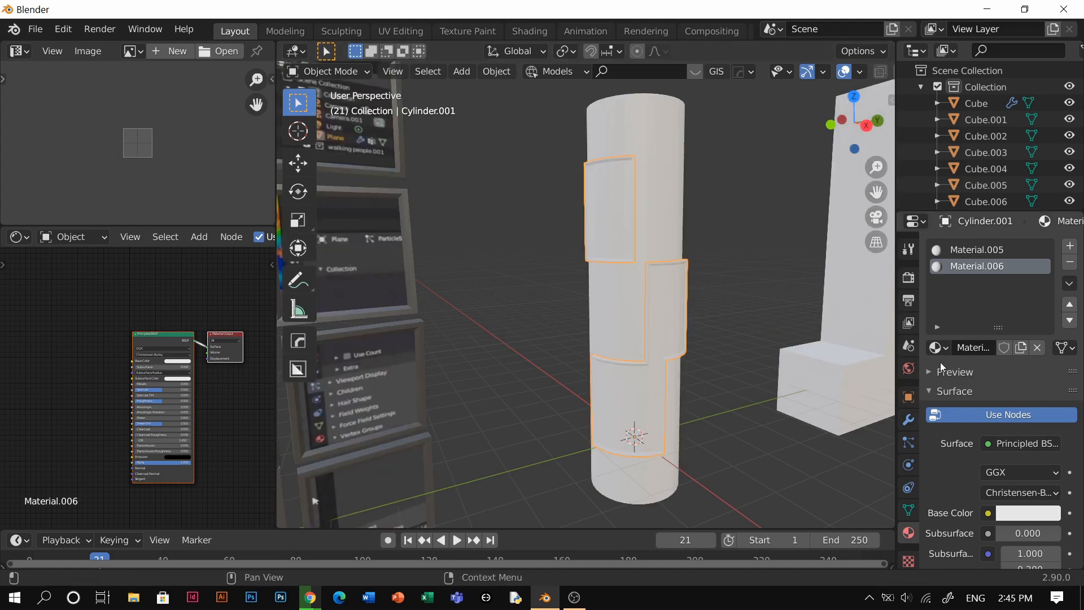
Assign the Animating Huge Crowds video material to the panels and preview the playback.
click(935, 347)
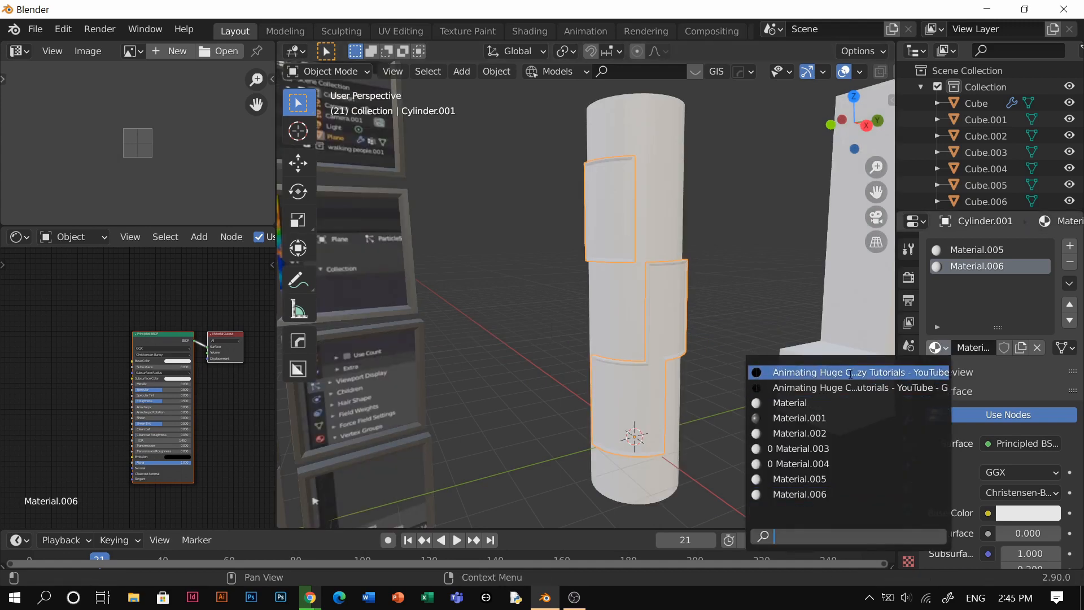
click(857, 372)
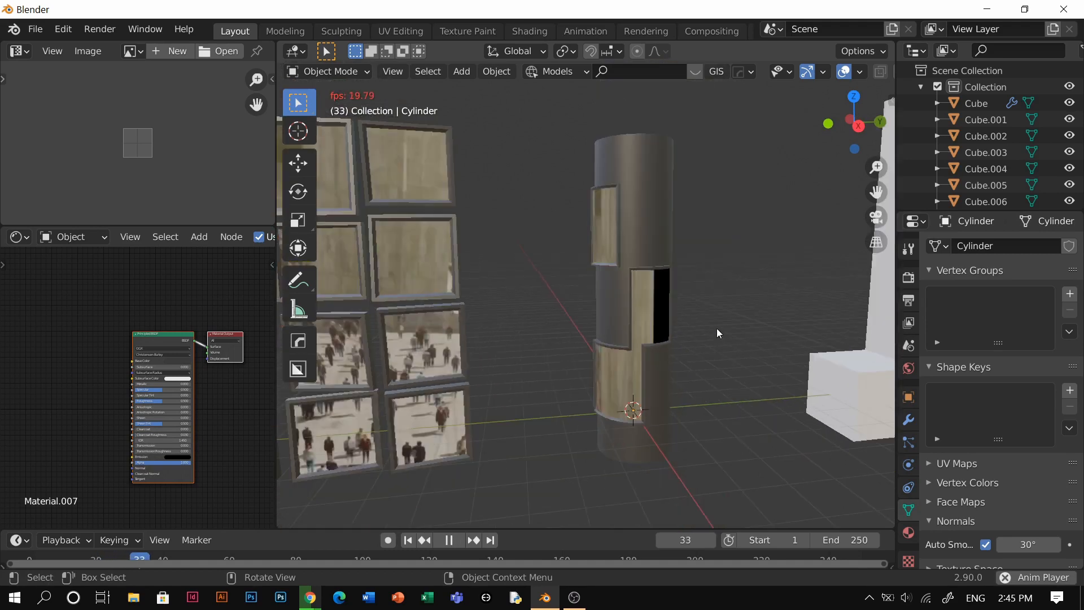
click(448, 540)
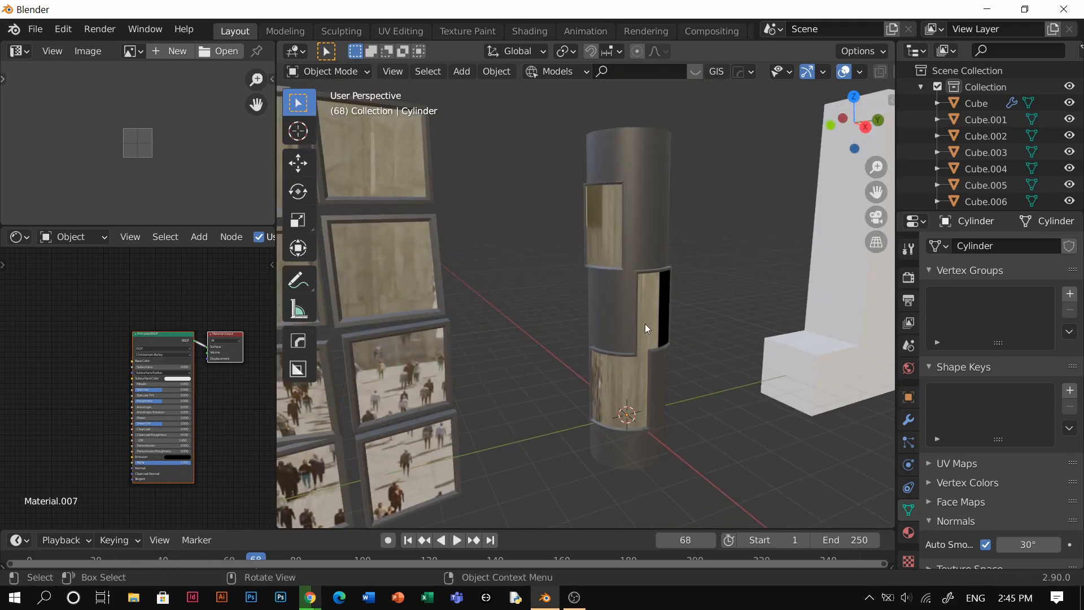
key(Tab)
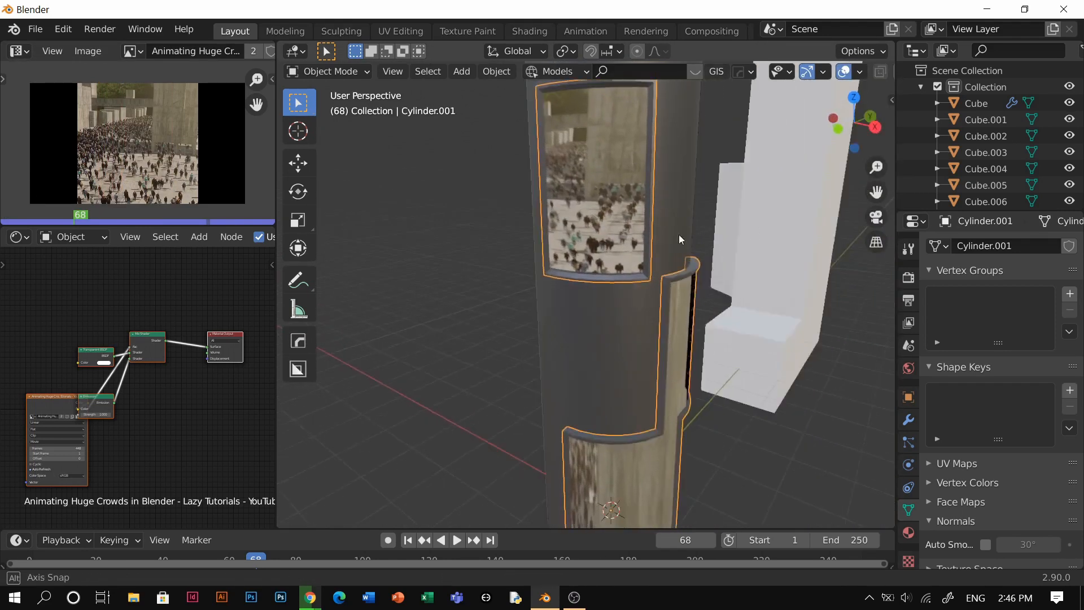
Leave the cylinder's Edit Mode and select the faceted block Cube.002.
drag(681, 239, 639, 269)
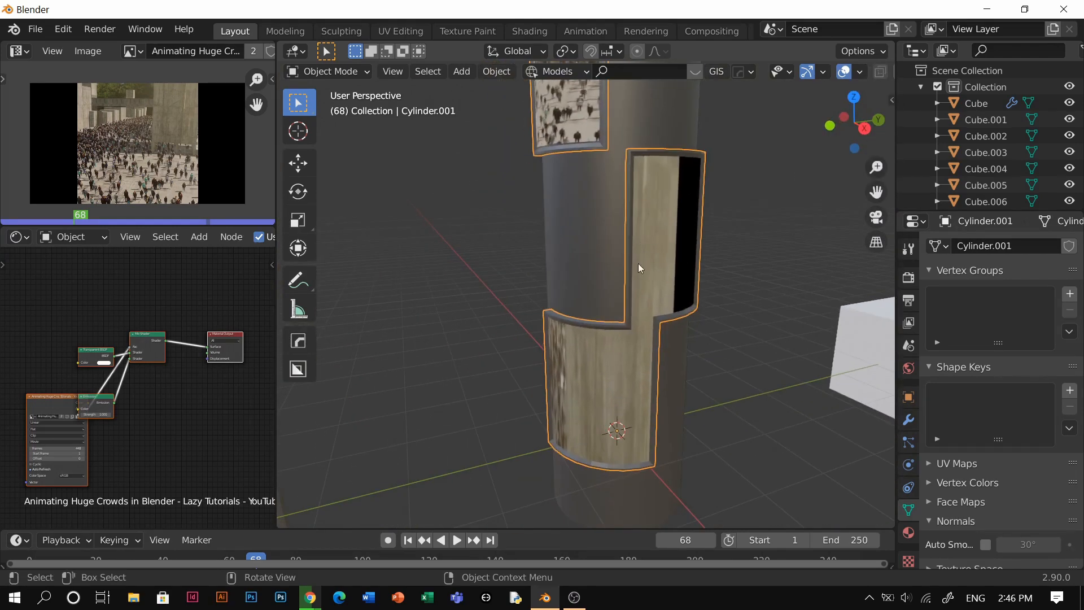
key(Tab)
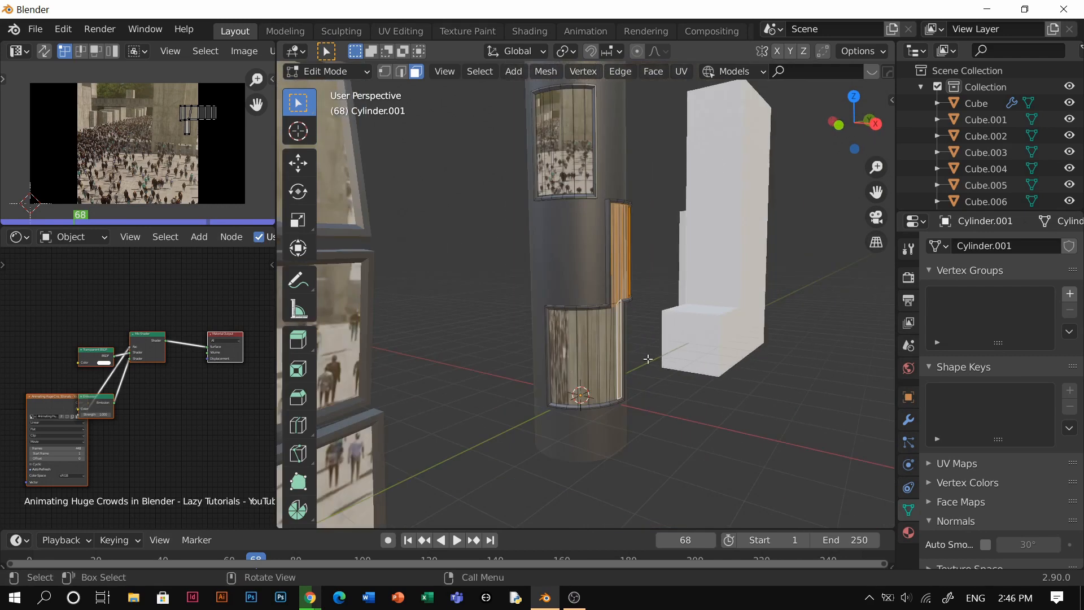
click(627, 308)
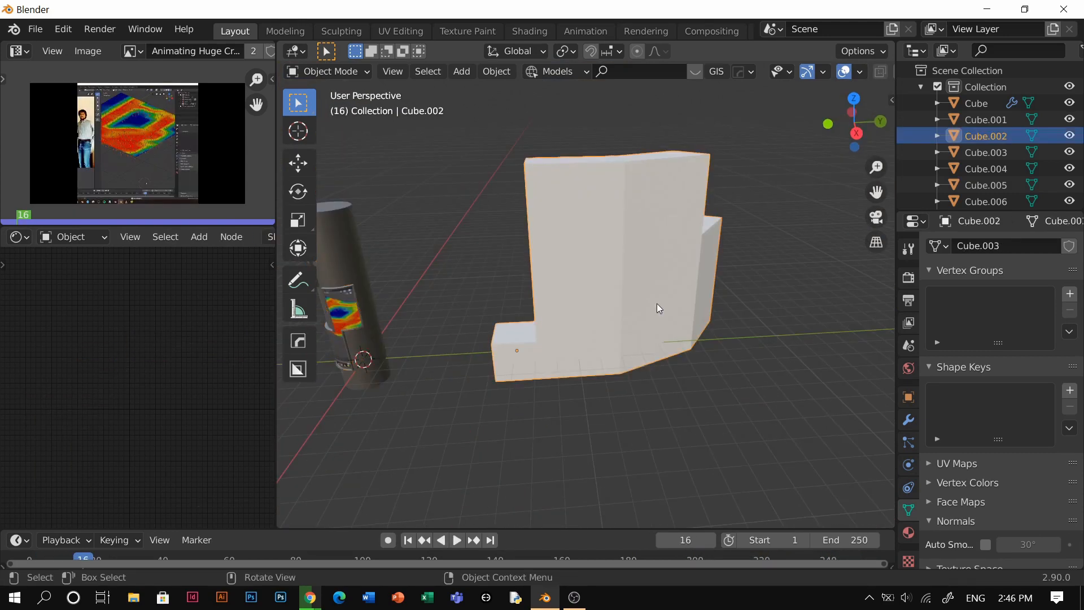
Reshape the block's vertices and inset its side faces into recessed framed panels.
key(Tab)
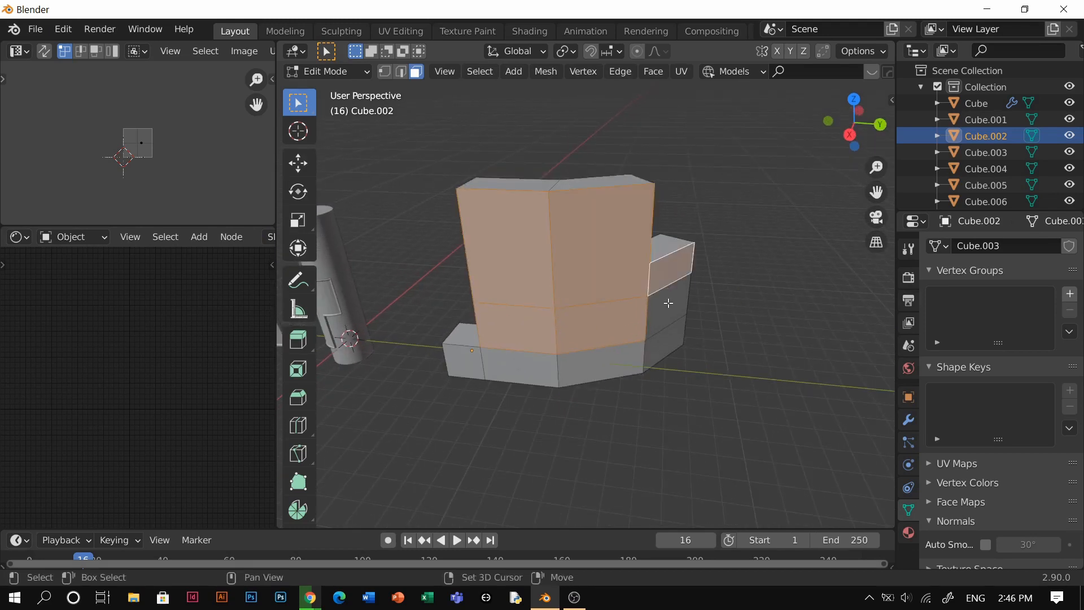
key(i)
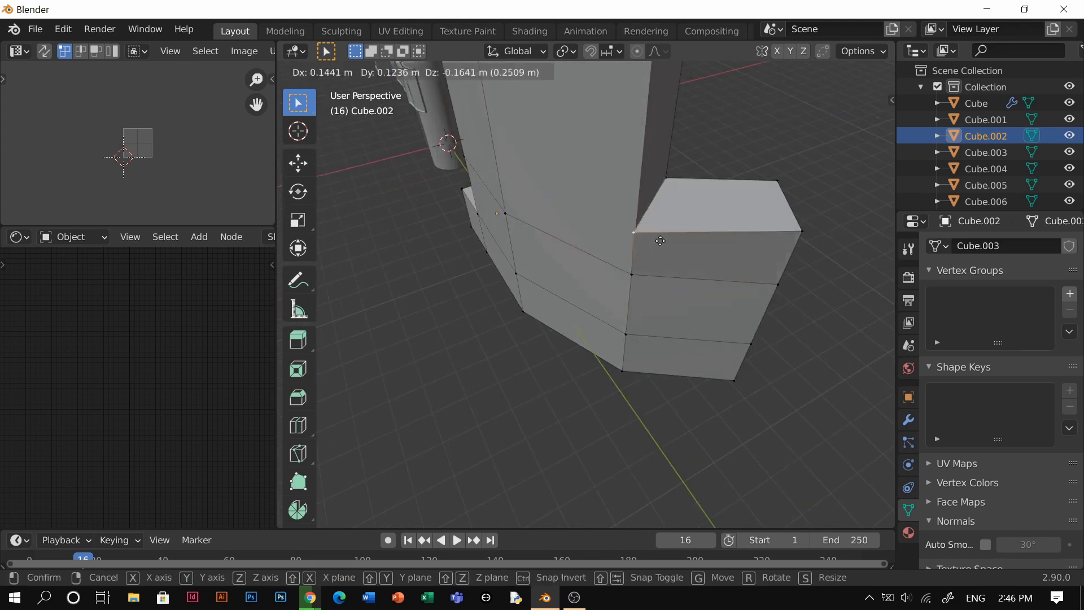
mouse_move(661, 232)
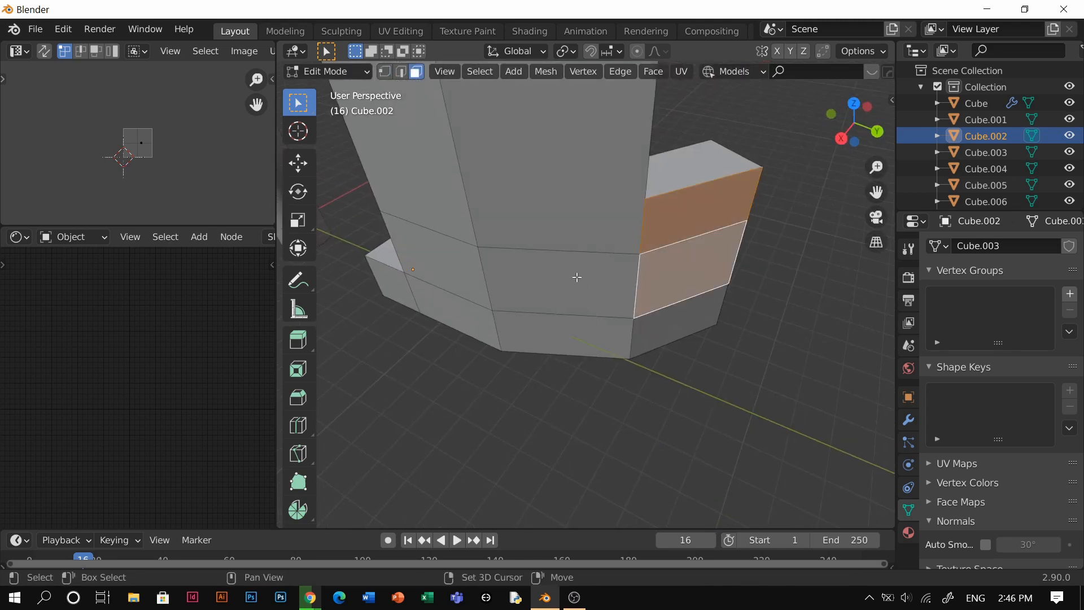
click(543, 282)
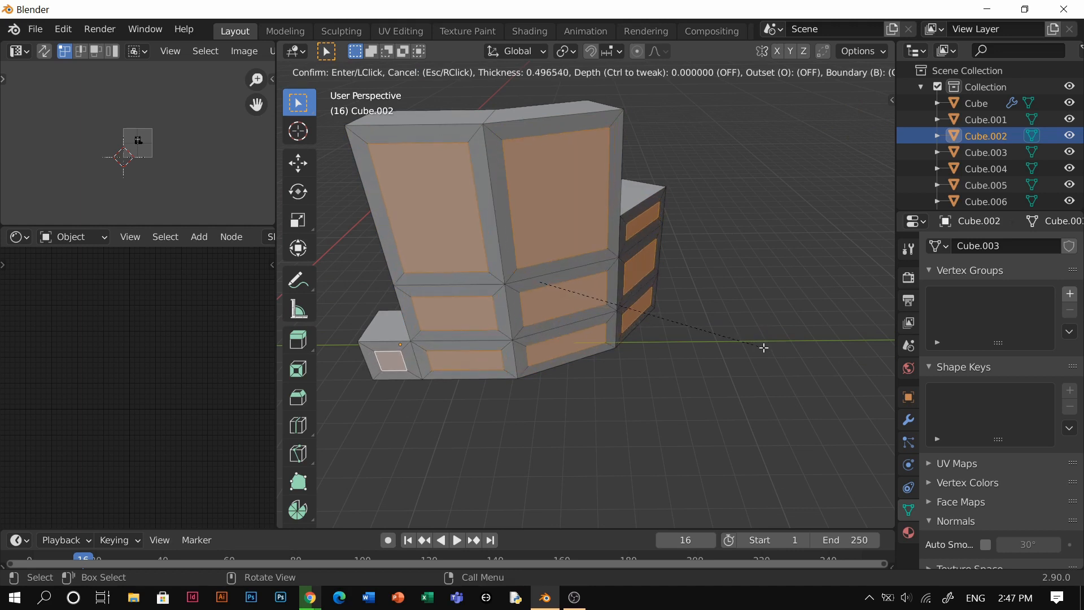
mouse_move(749, 352)
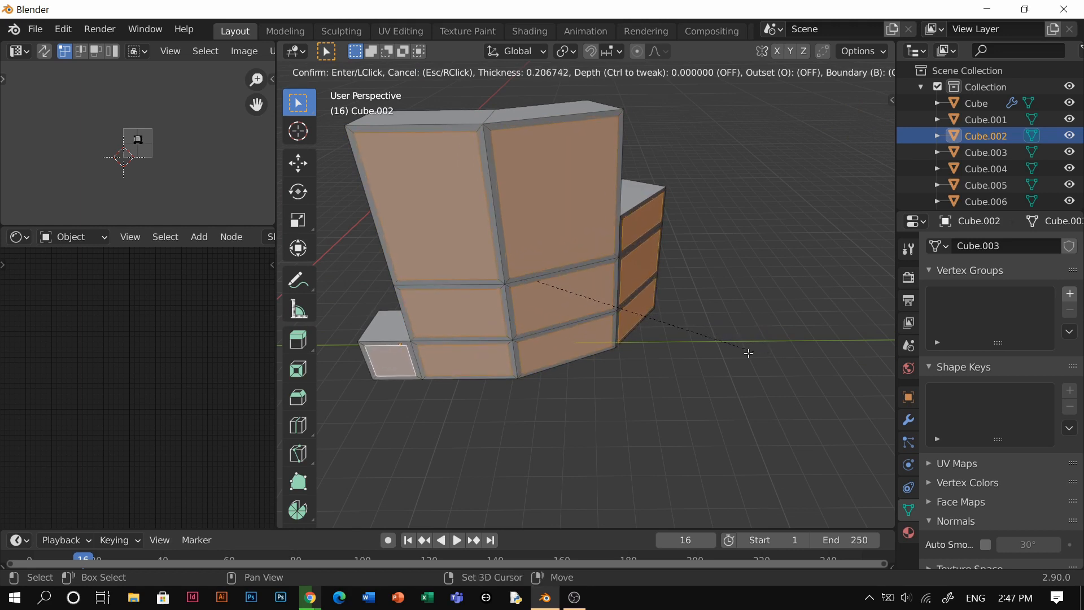
click(748, 353)
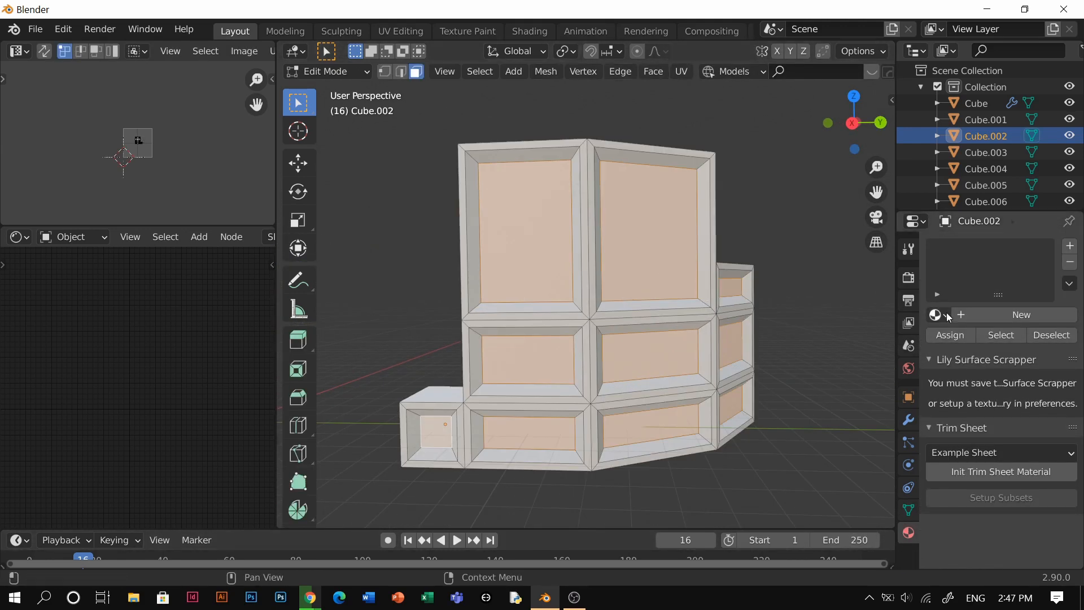
Add a second material slot on the block and assign Material.001 to it.
click(1021, 315)
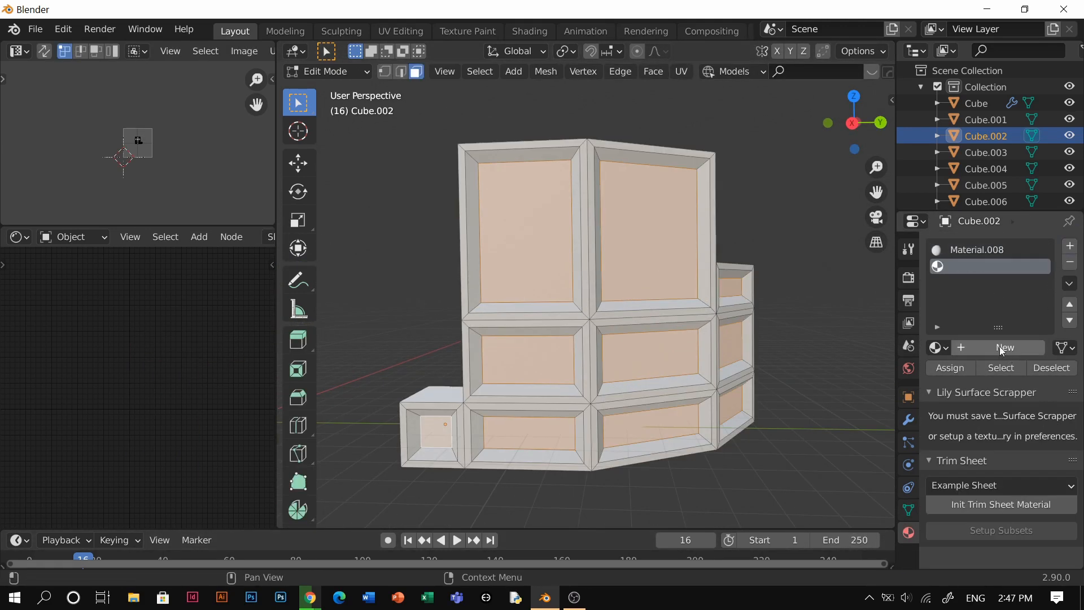
click(1005, 346)
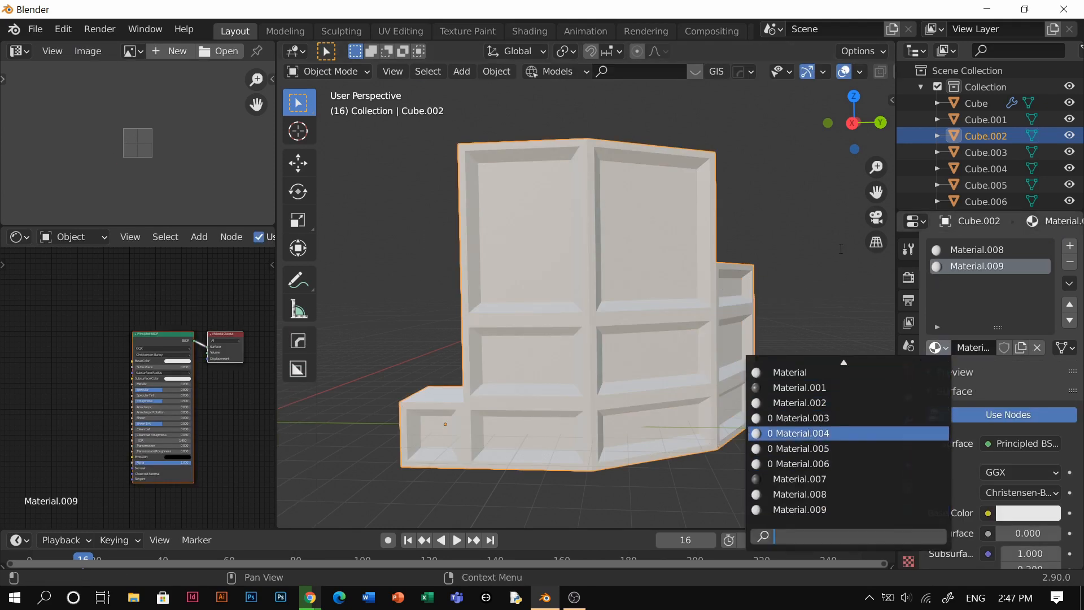
click(798, 433)
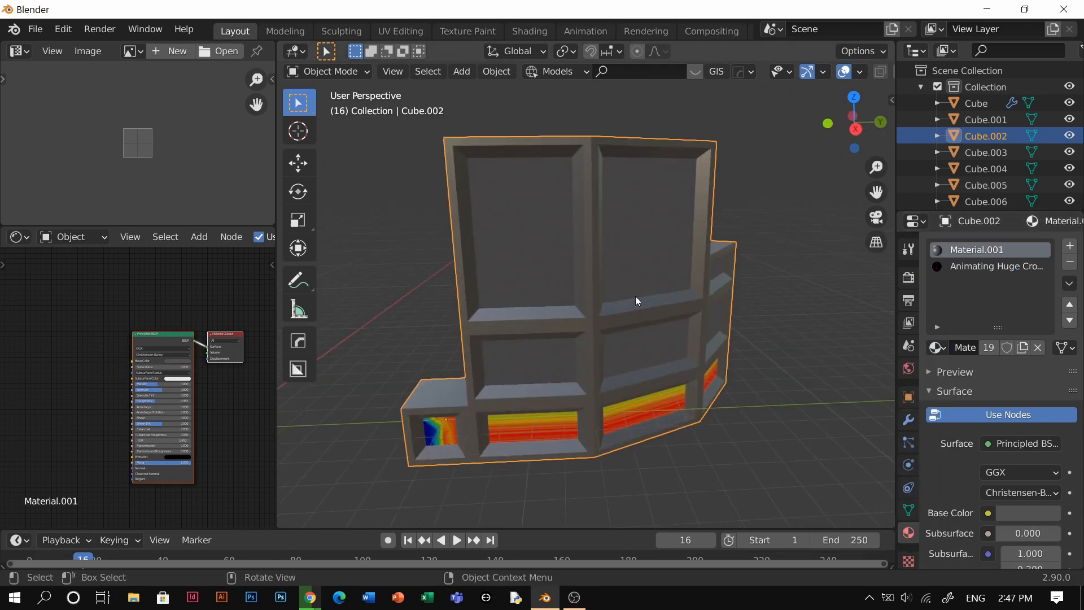
Play the timeline to preview the crowd video on the inset panels.
click(455, 540)
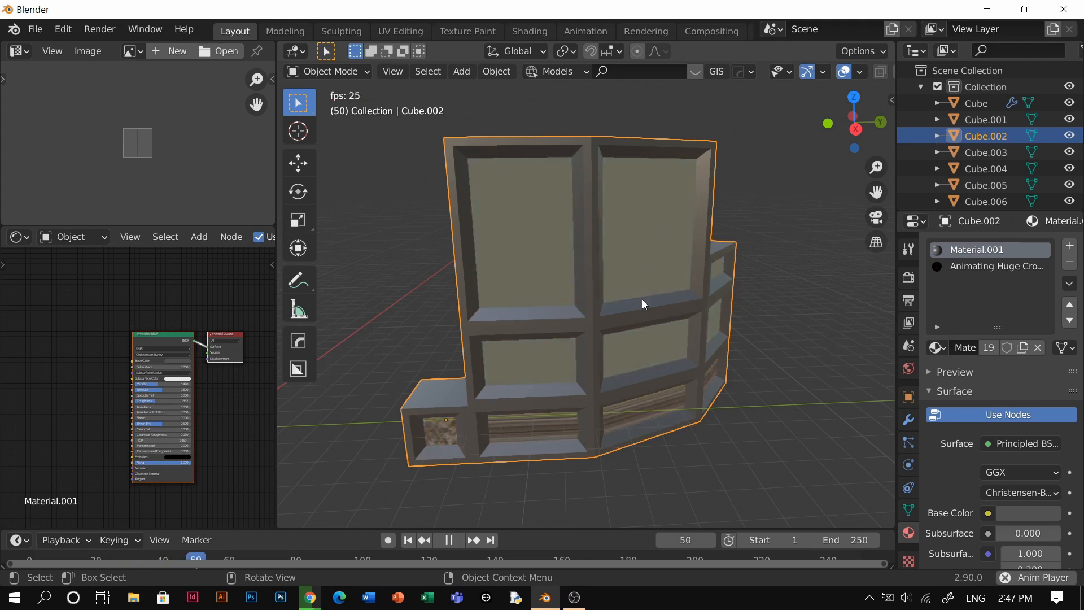
key(tab)
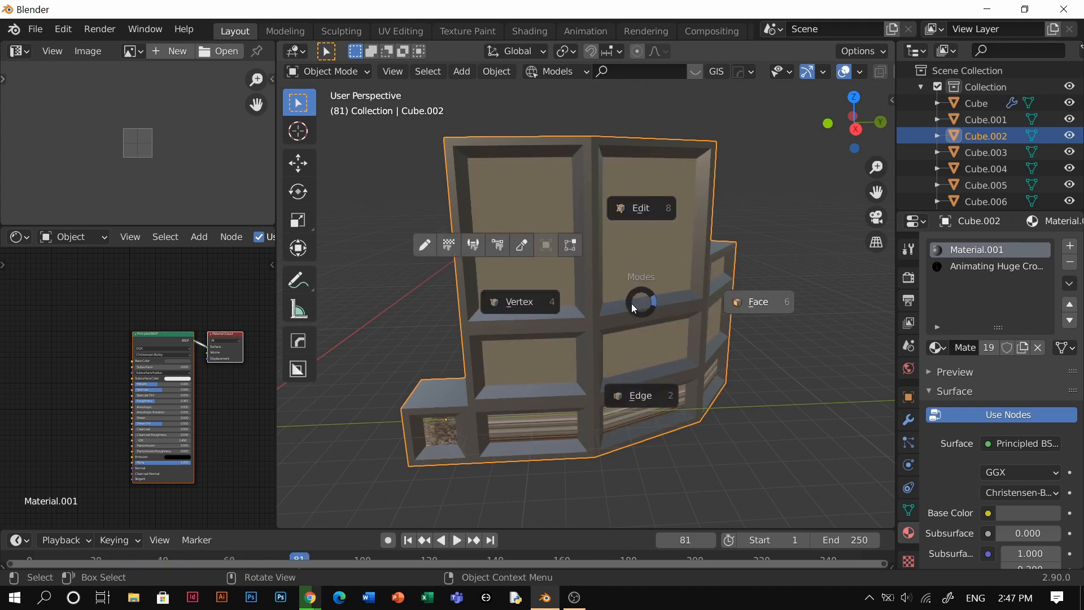
click(639, 207)
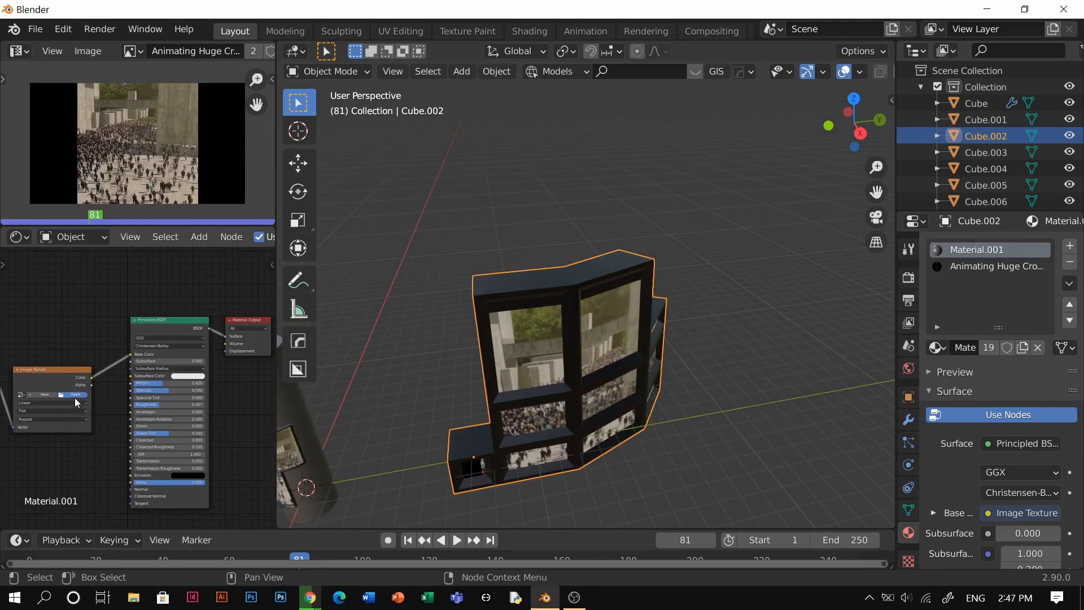
Load the MetalBeams image into the frame material and lower its Value to darken it.
click(75, 394)
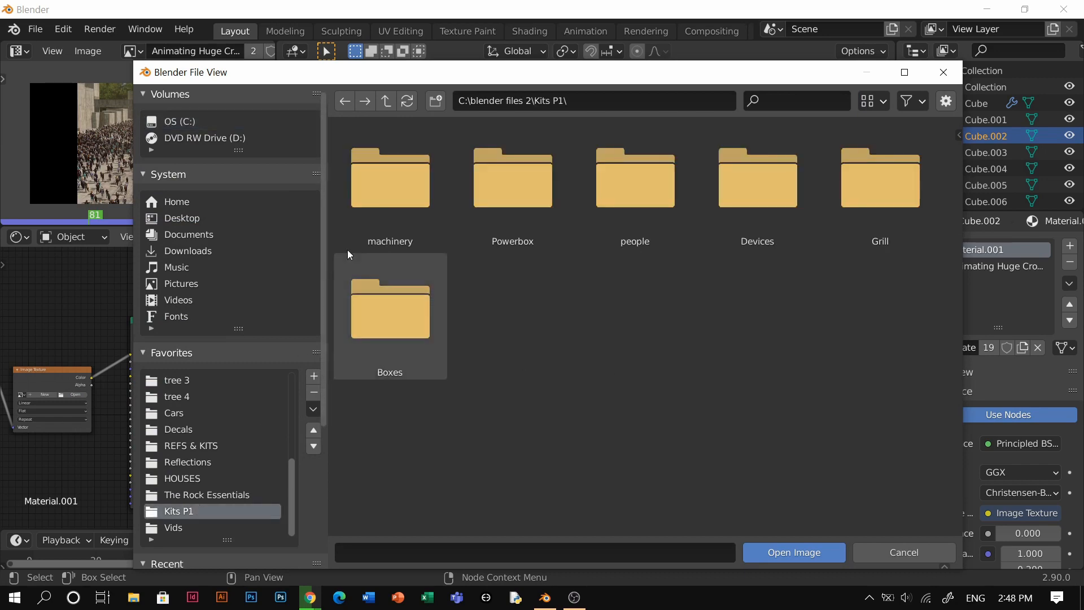
double_click(389, 178)
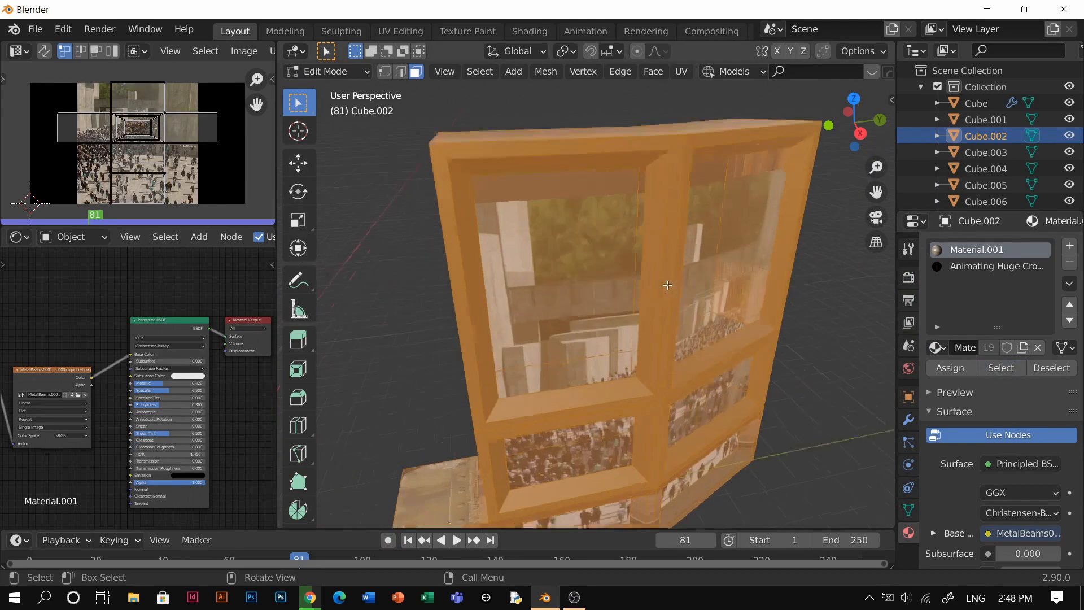
drag(668, 285, 582, 254)
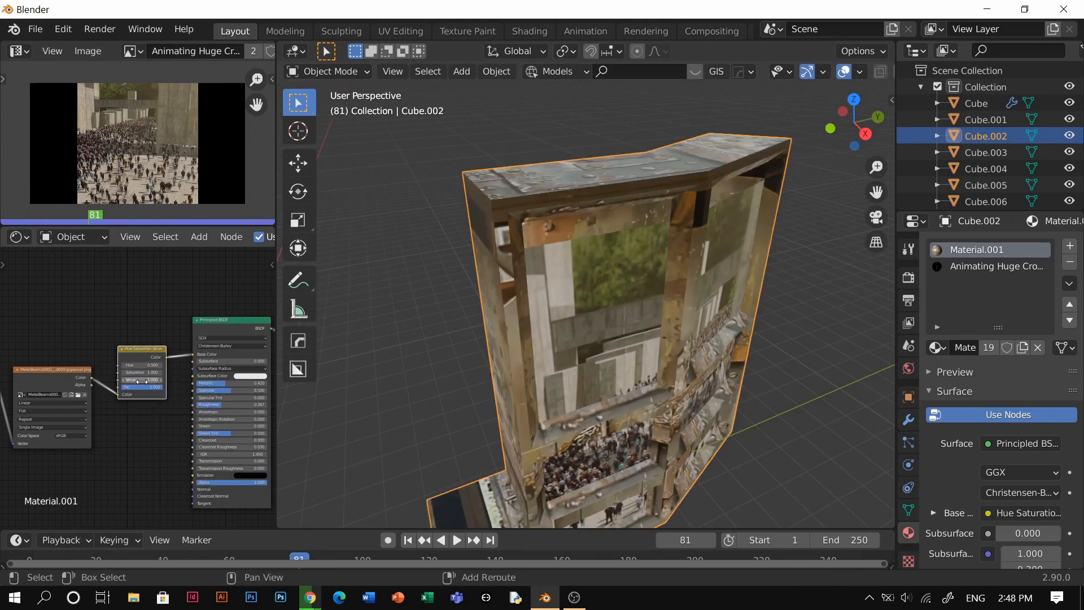
drag(153, 379, 142, 380)
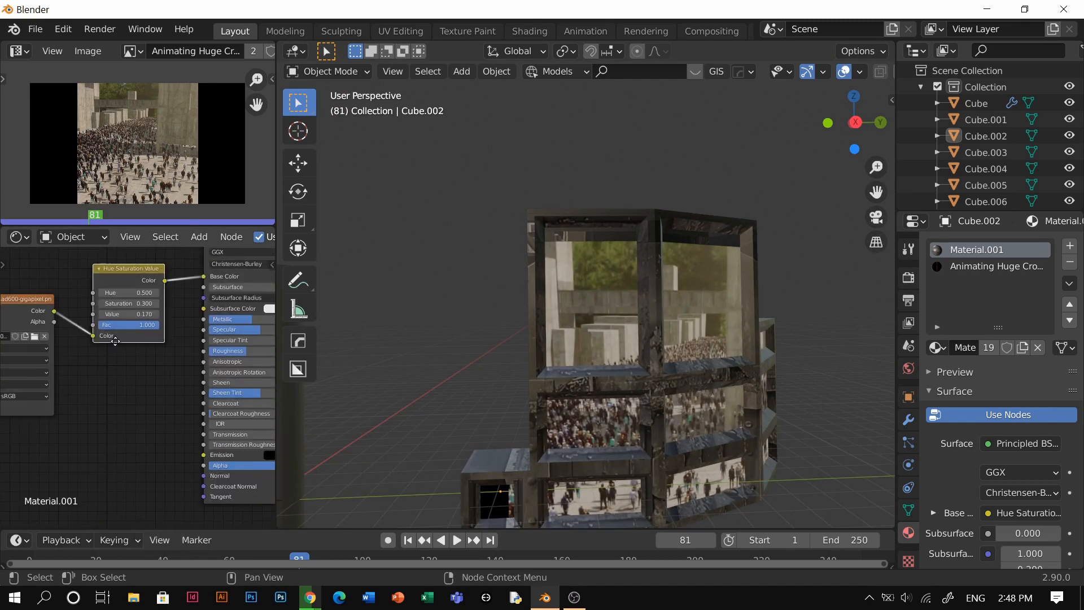
Add Normal Map and Bump nodes to the metal material for surface relief.
click(198, 236)
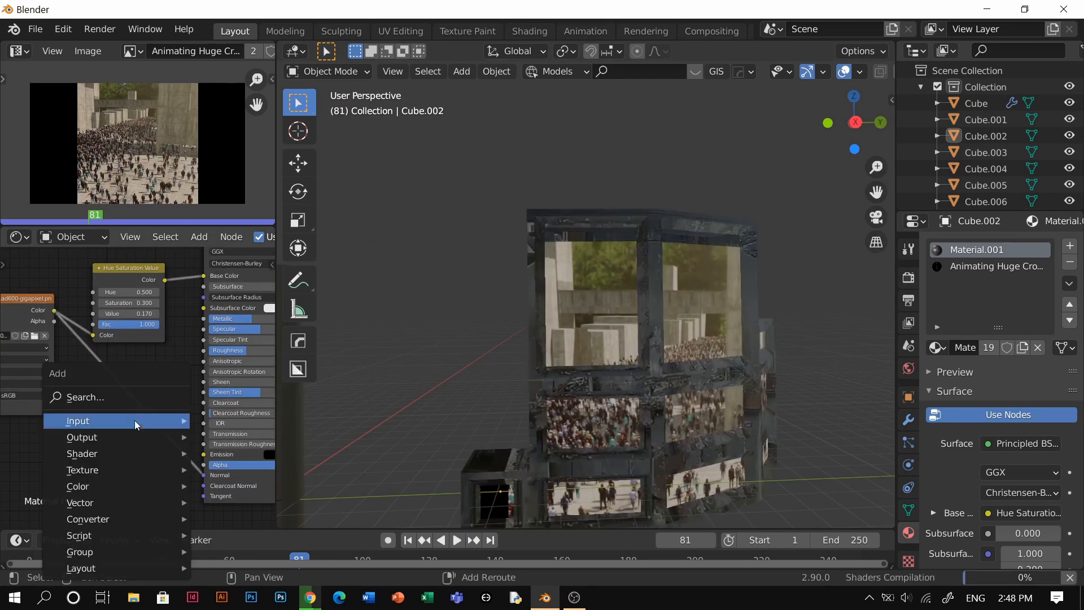
text(no)
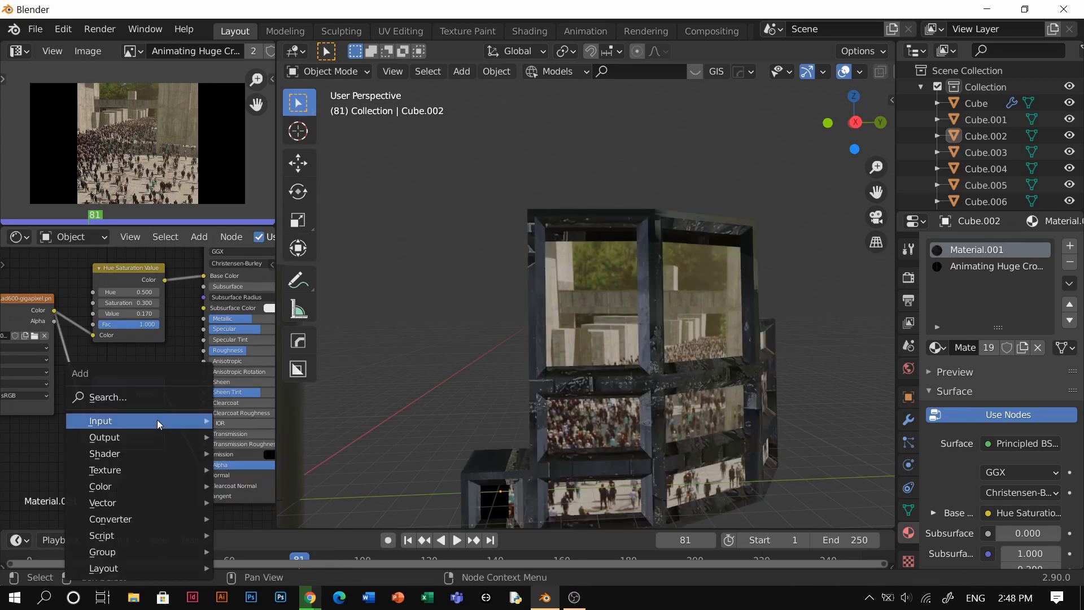
text(bum)
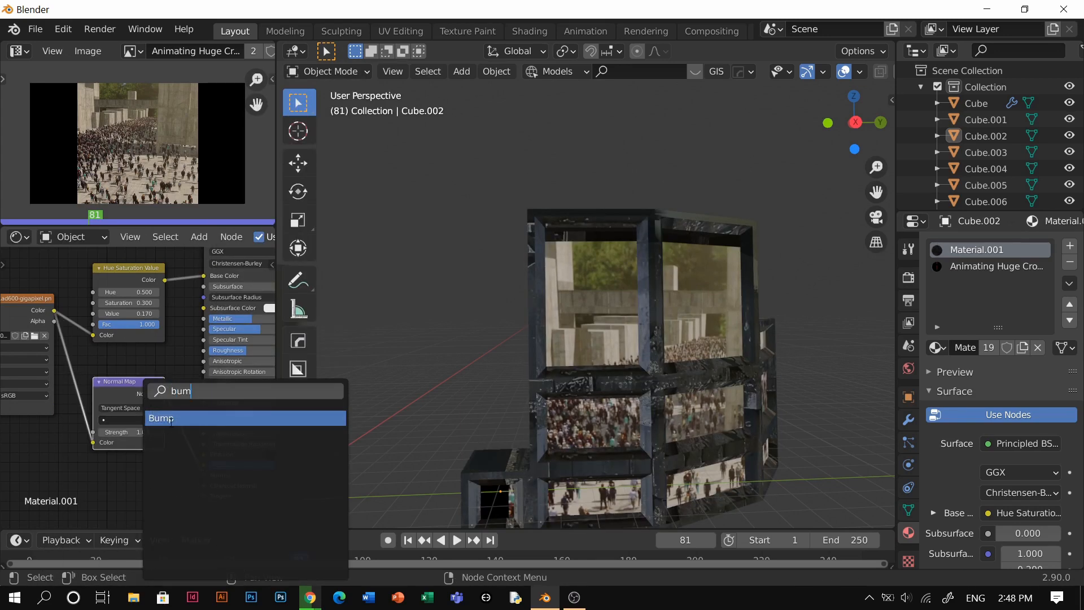
click(161, 418)
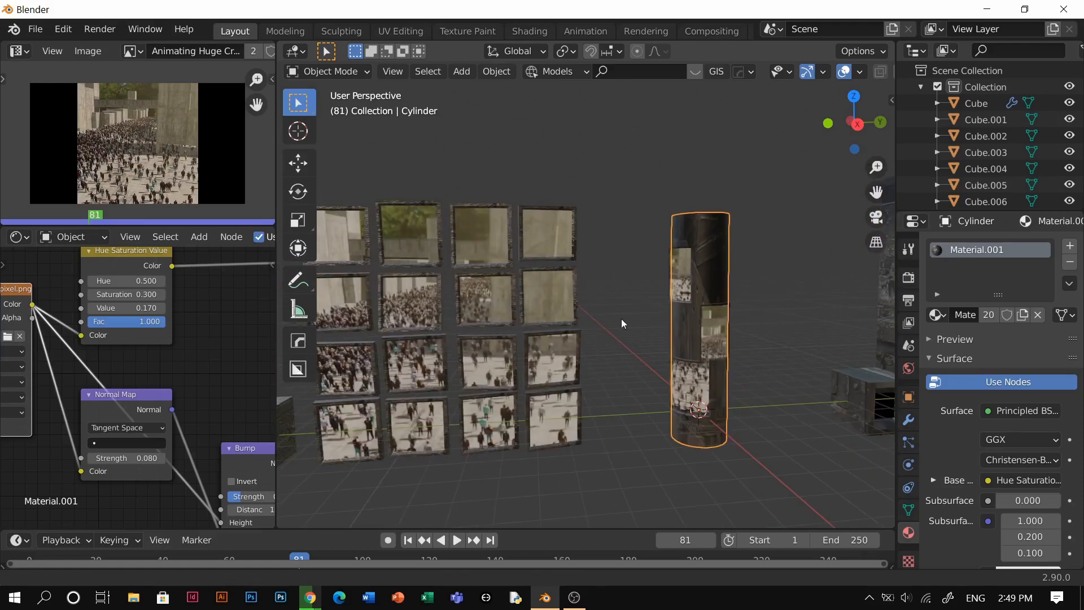
drag(621, 323, 626, 374)
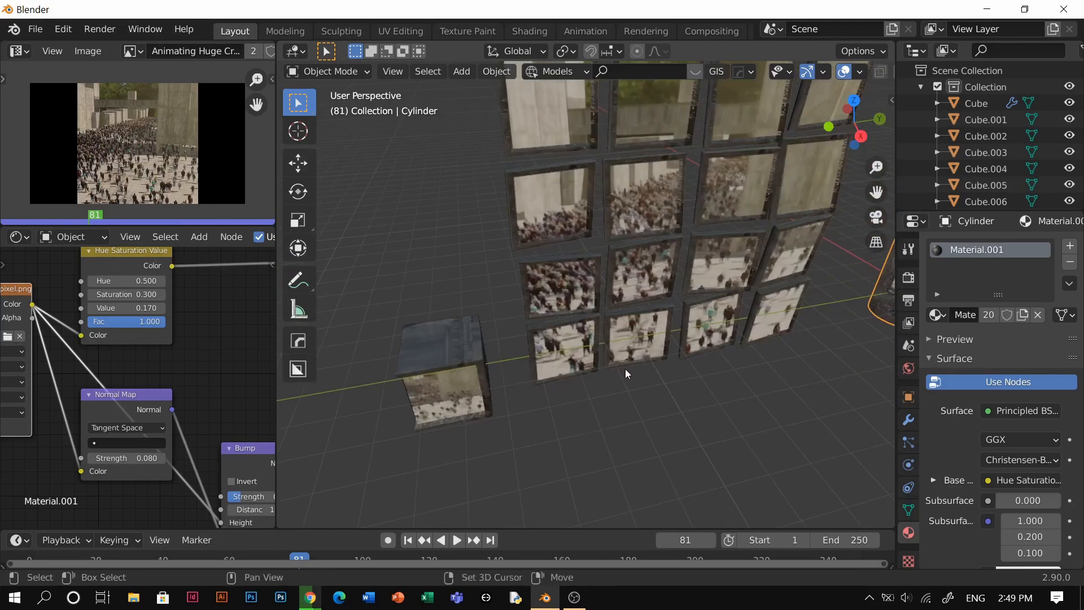